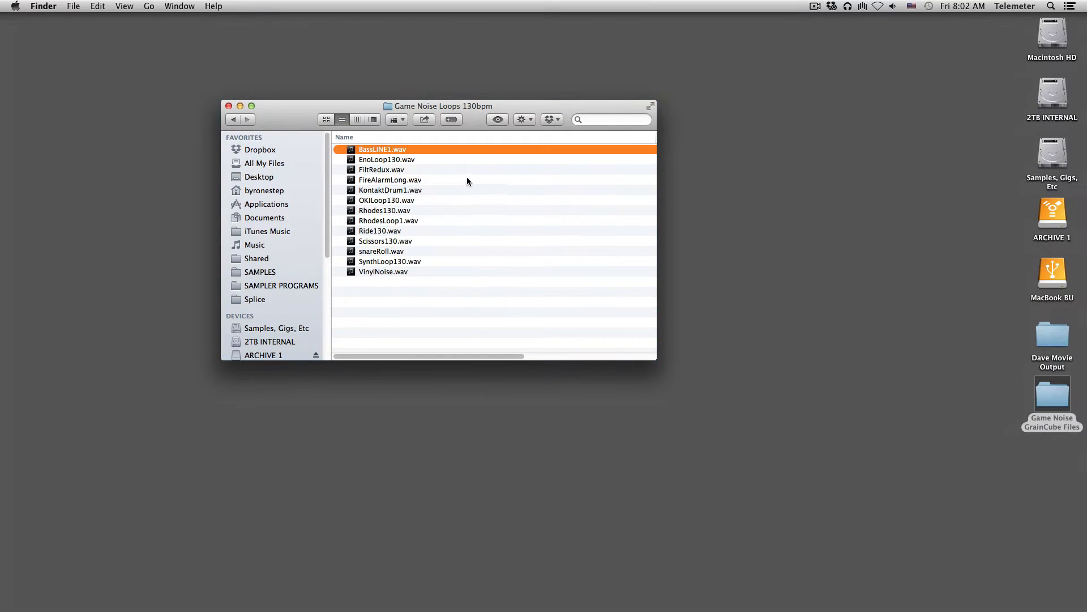
Step: Go back to the Game Noise GrainCube Files folder and select MapFileBuilder.jar
click(233, 120)
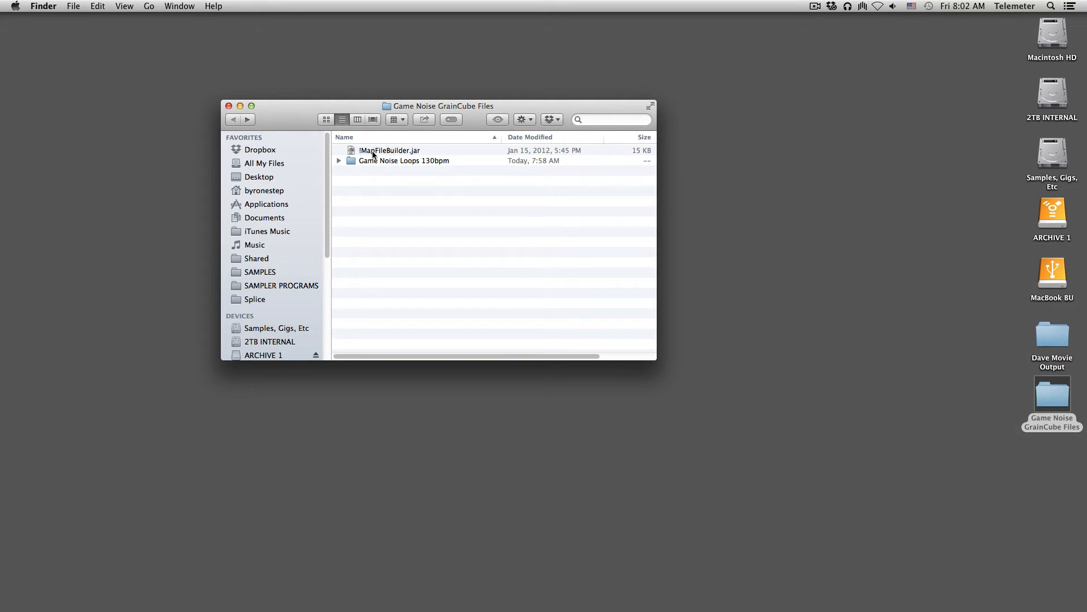
click(390, 151)
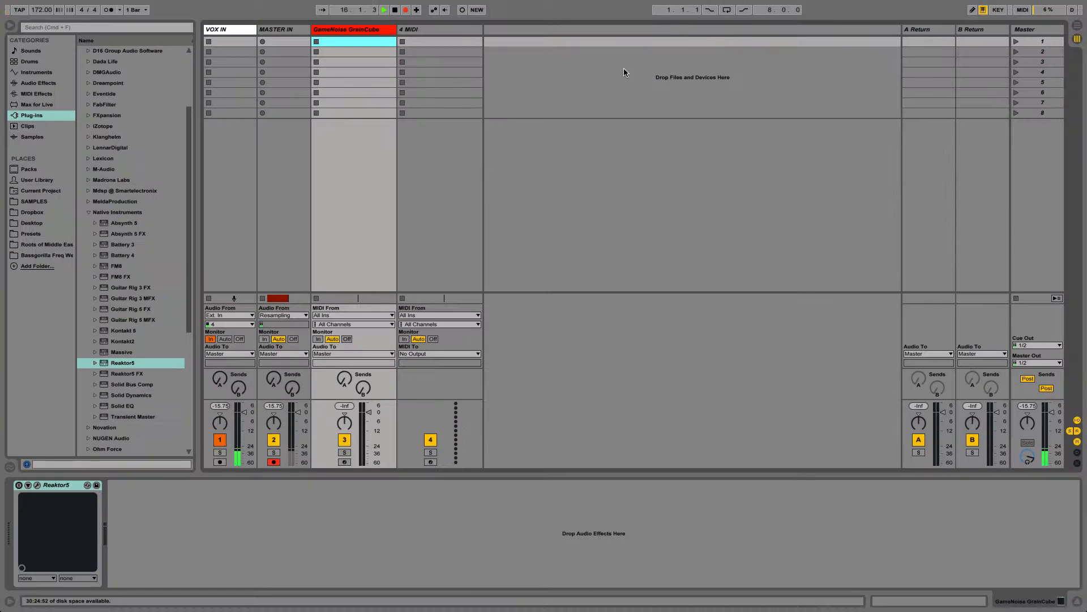
mouse_move(71, 430)
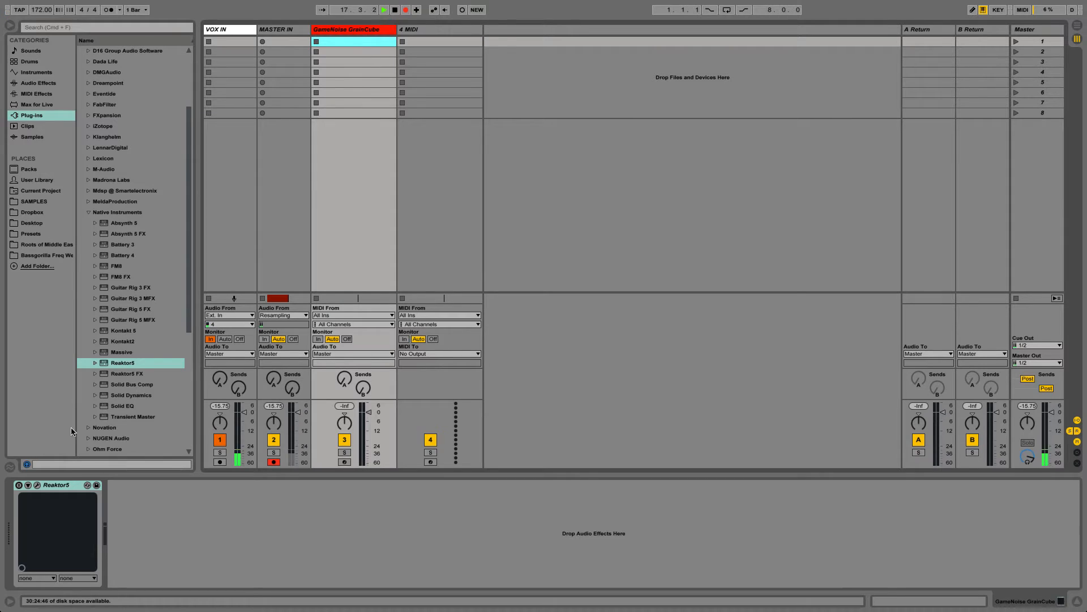
Step: Select the empty 4 MIDI track in Ableton Live
click(36, 485)
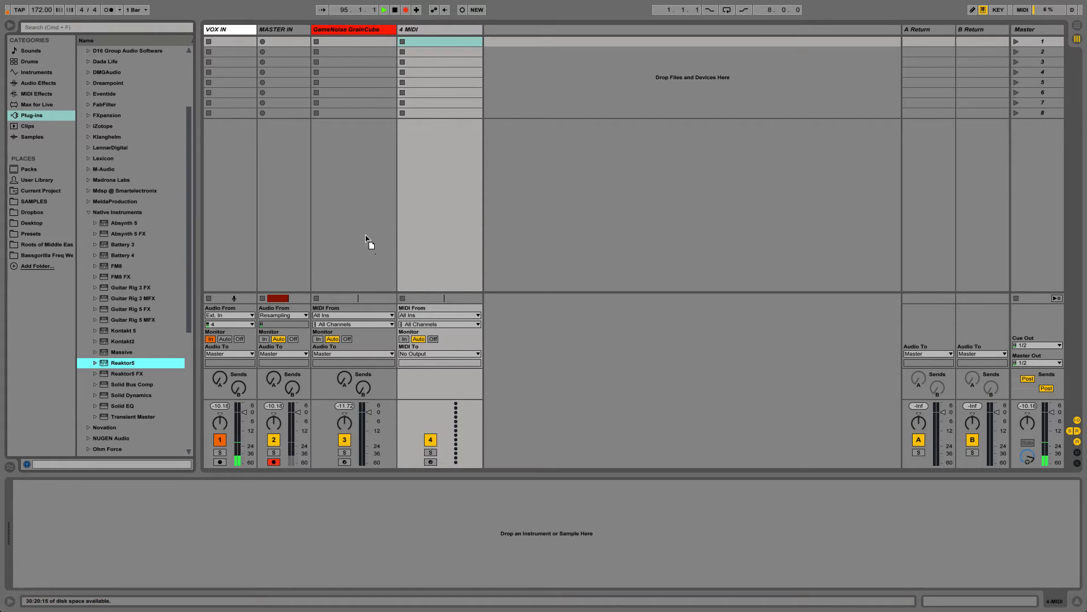
Step: Add Reaktor5 from the Plug-ins browser and browse the User library for GrainCube
double_click(123, 361)
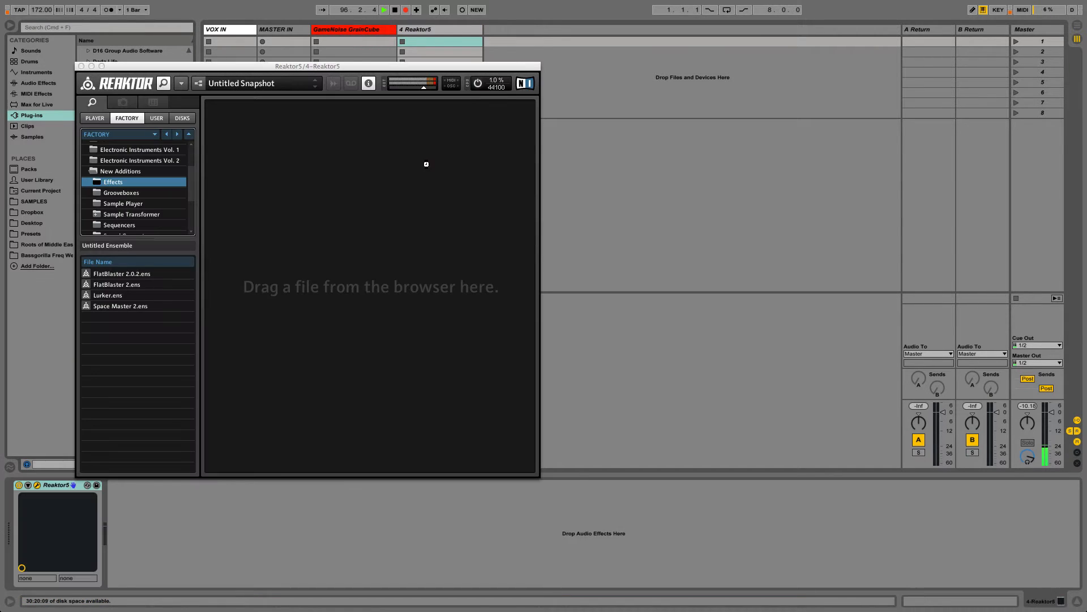
mouse_move(154, 118)
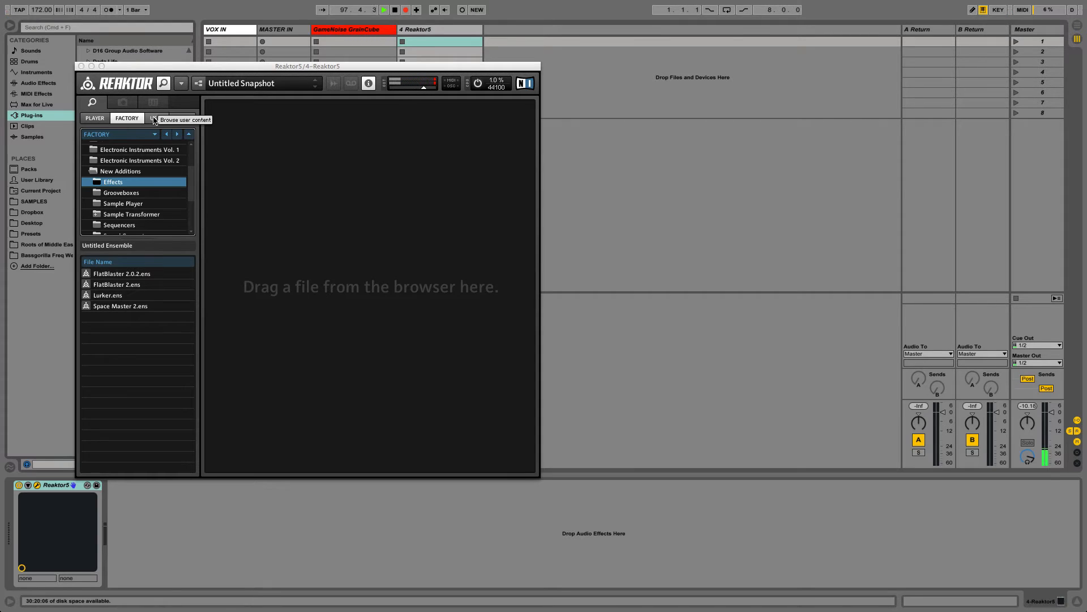
click(155, 118)
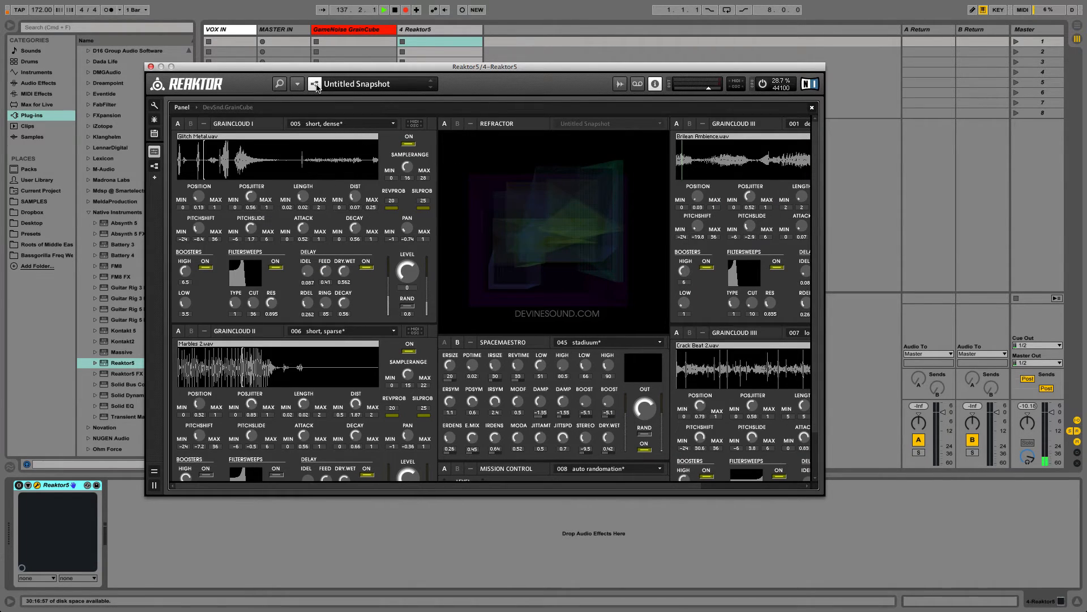
mouse_move(315, 84)
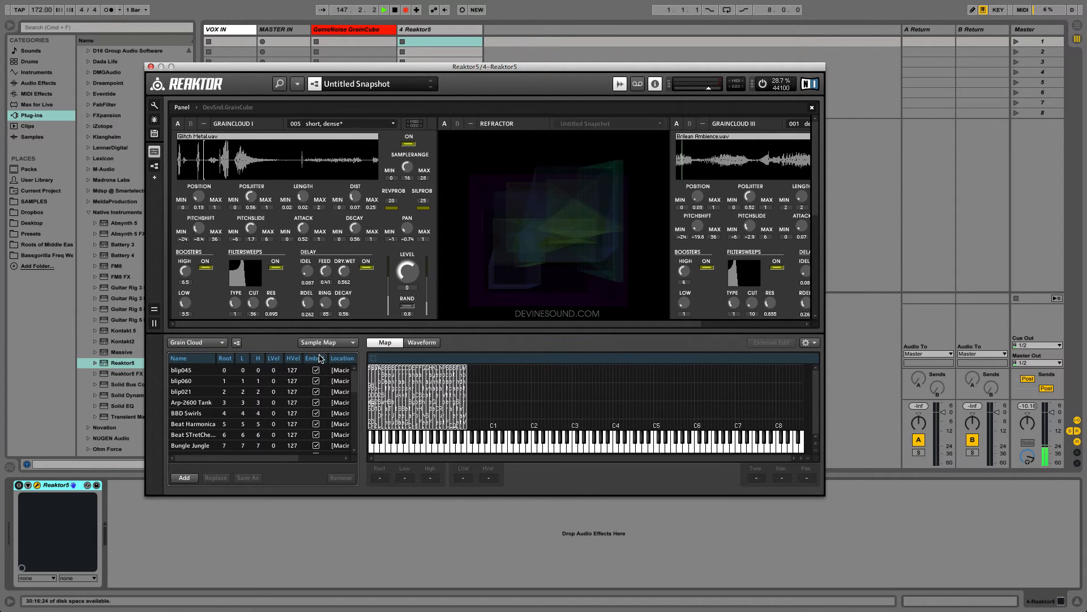
Step: Show Grain Cloud I's Sample Map import and export options
click(352, 342)
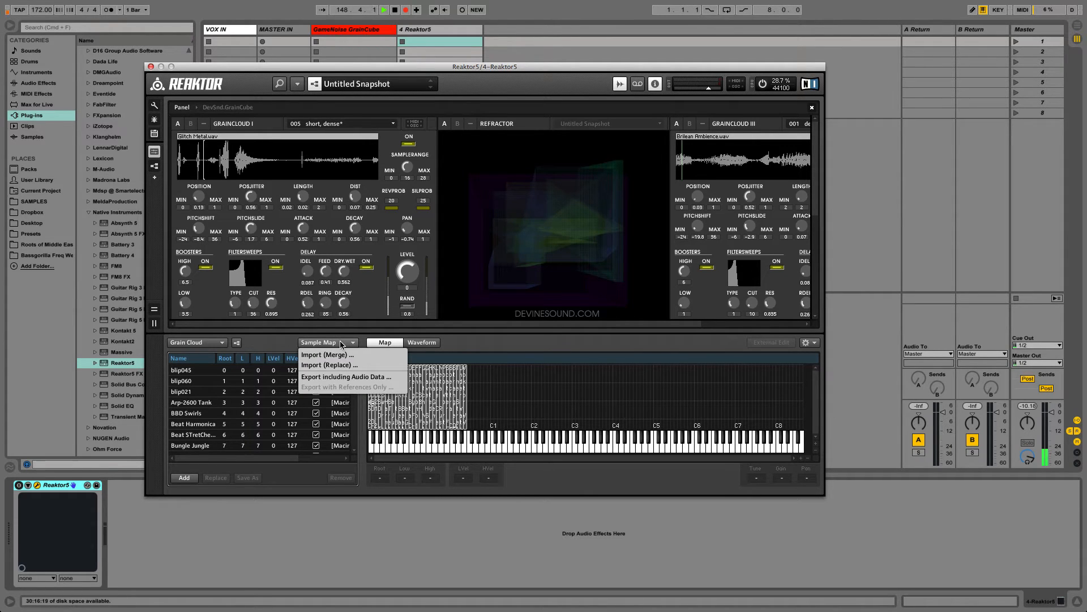
mouse_move(329, 365)
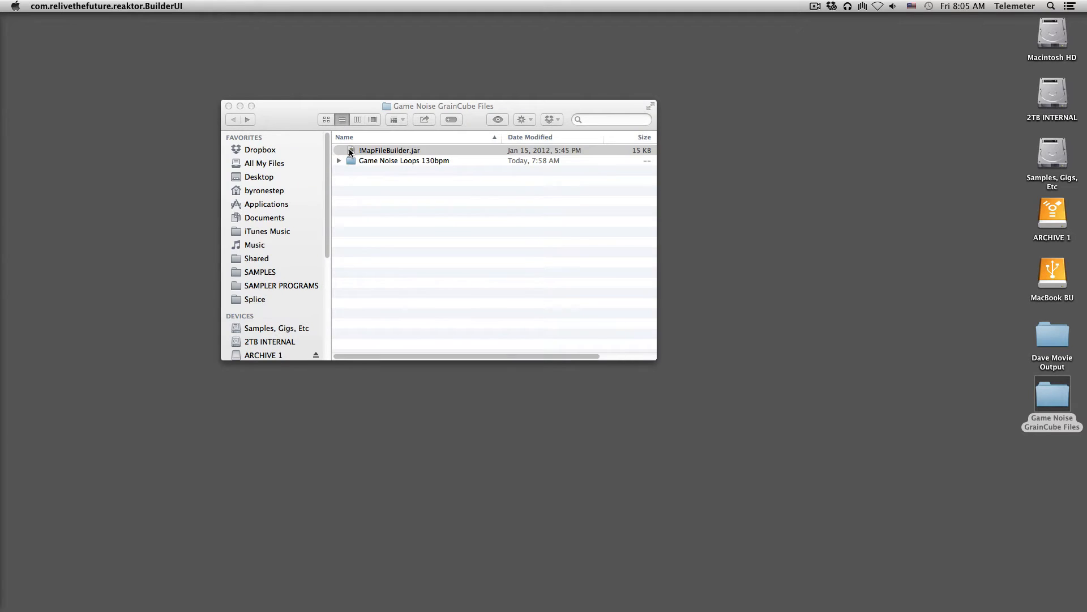
Step: Launch MapFileBuilder.jar and set map and sample folders to Game Noise Loops 130bpm
double_click(389, 150)
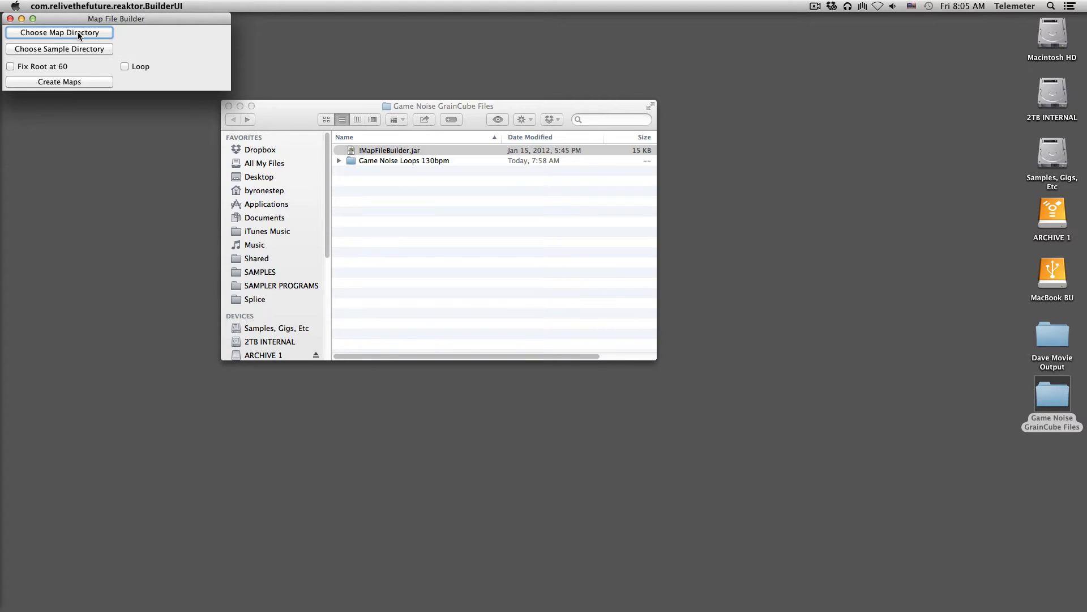
mouse_move(80, 55)
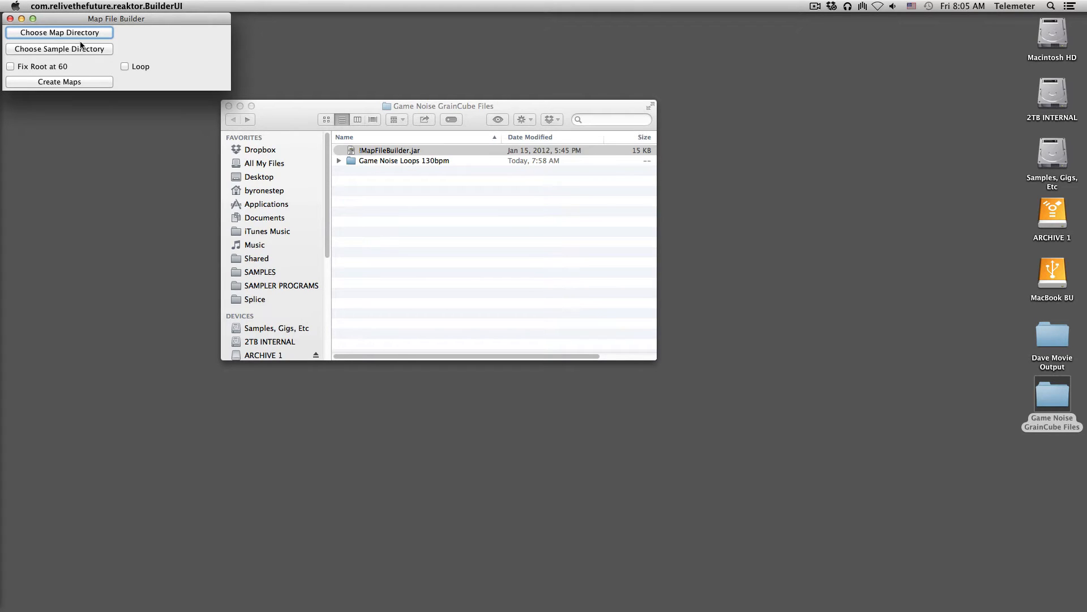
click(59, 31)
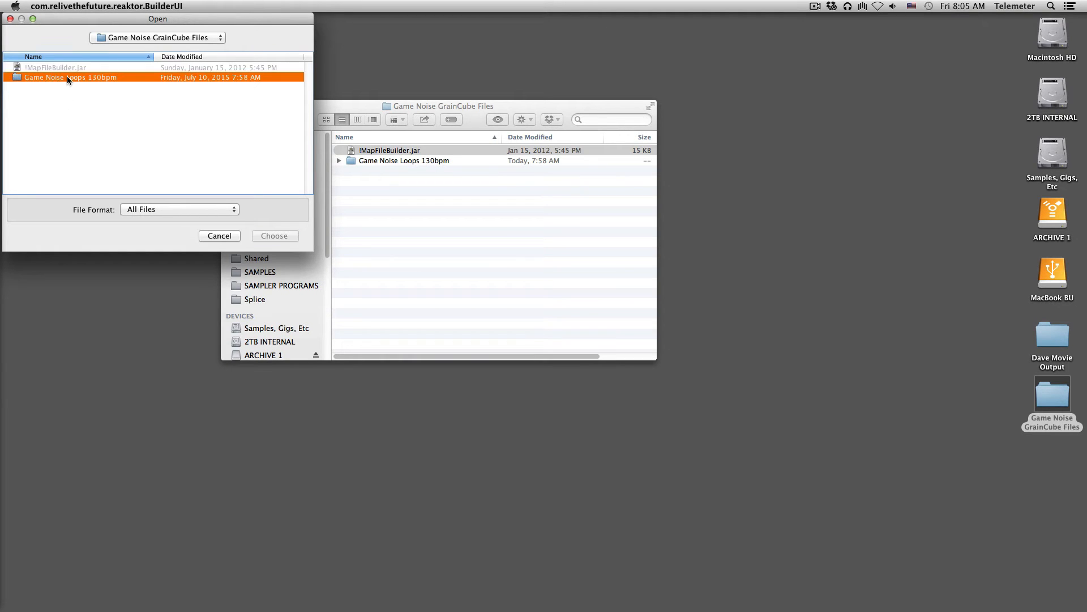
click(275, 236)
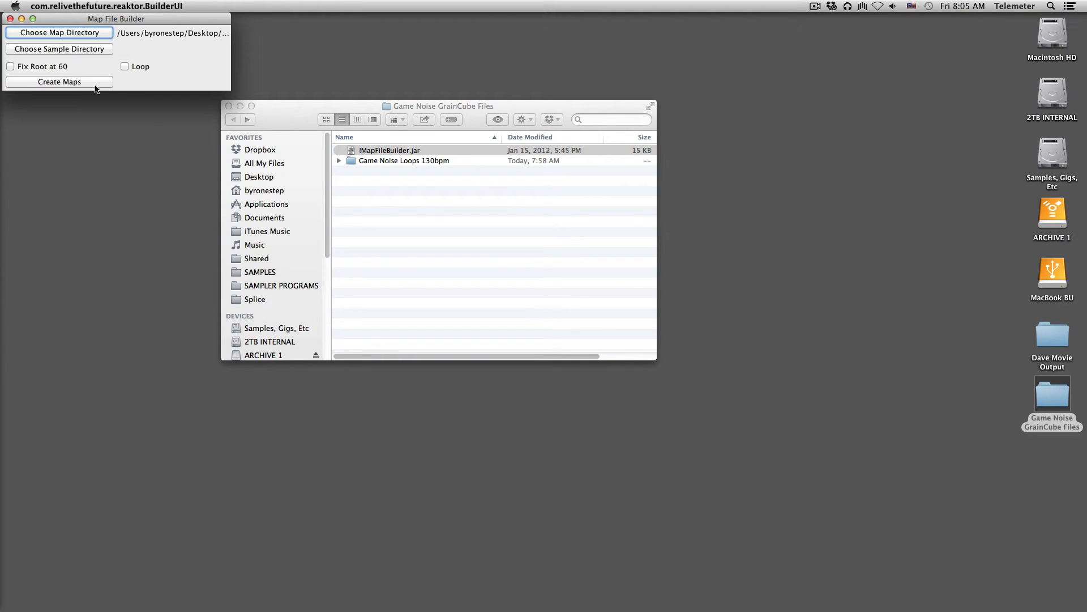
click(59, 32)
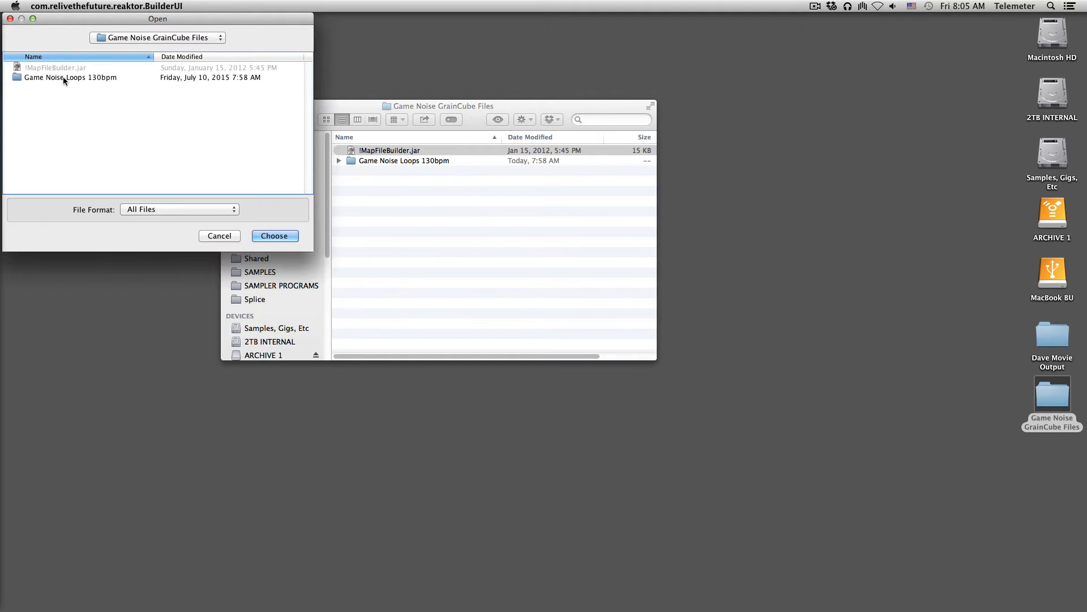
click(274, 236)
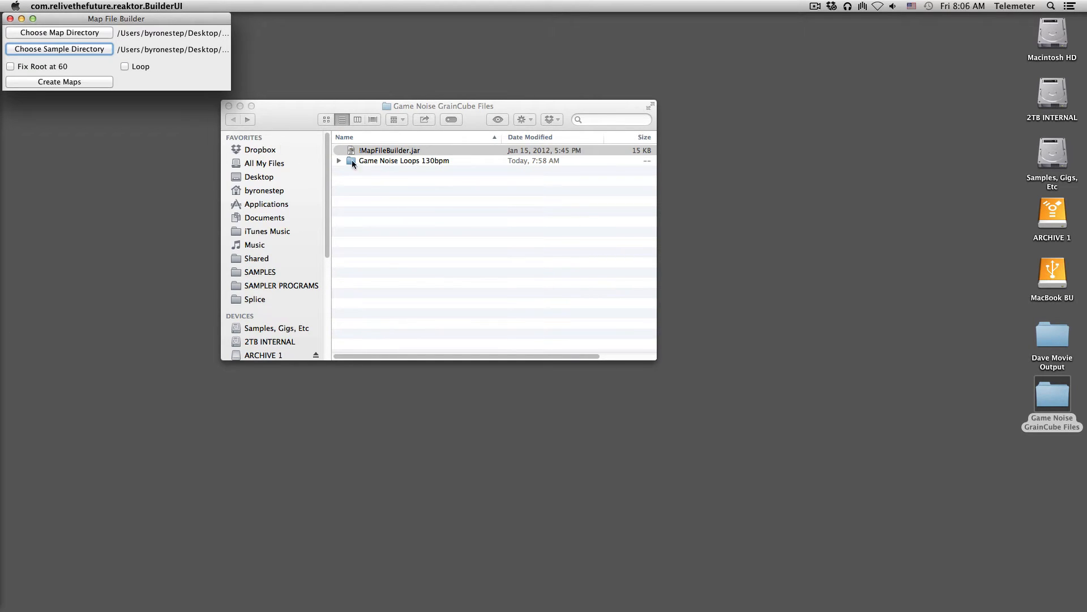
double_click(404, 160)
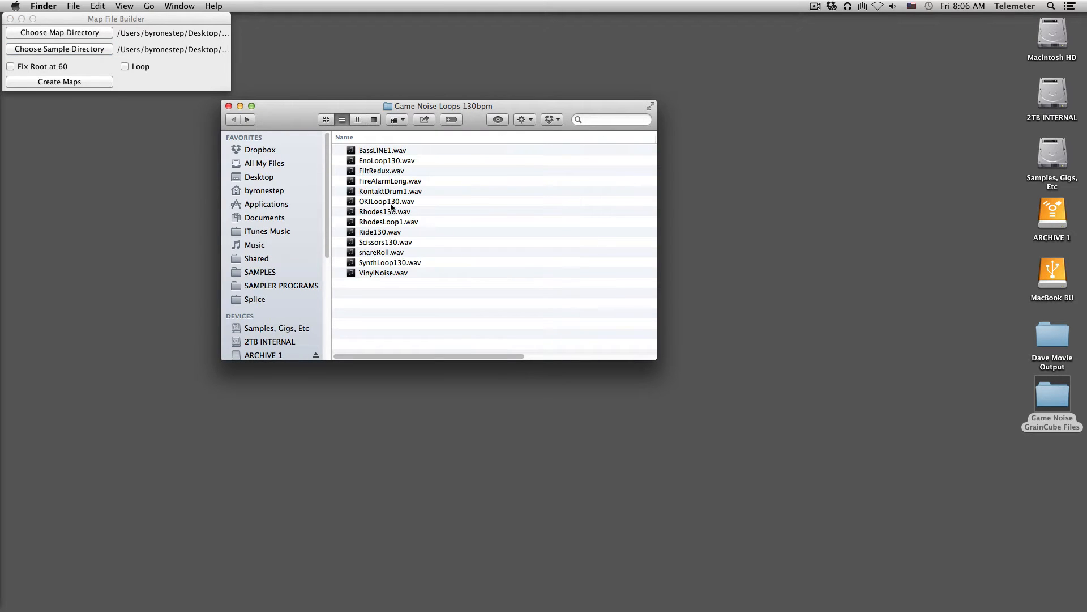
mouse_move(390, 262)
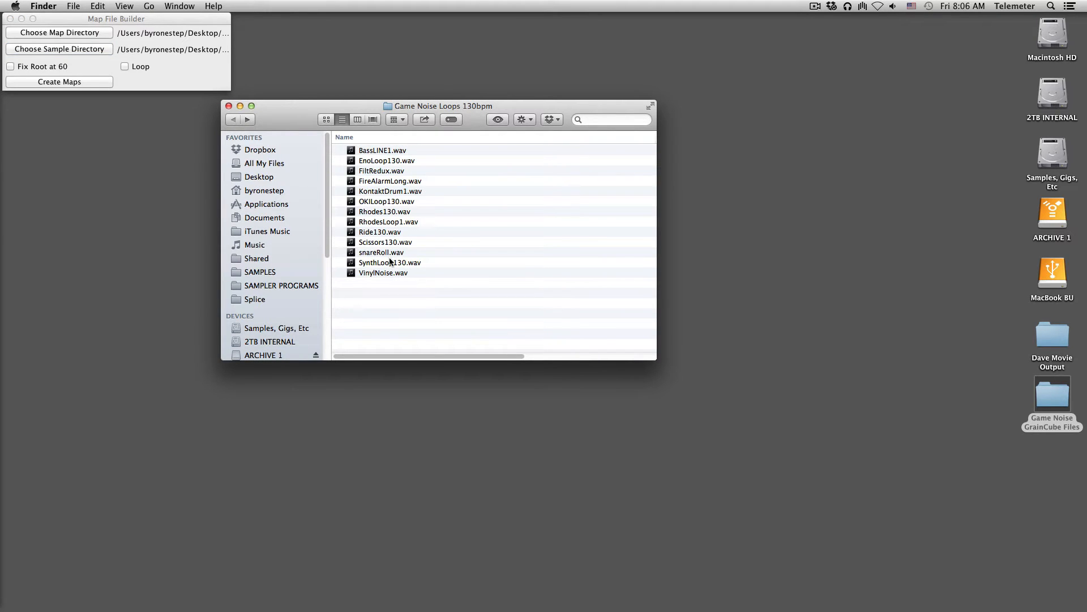
click(59, 81)
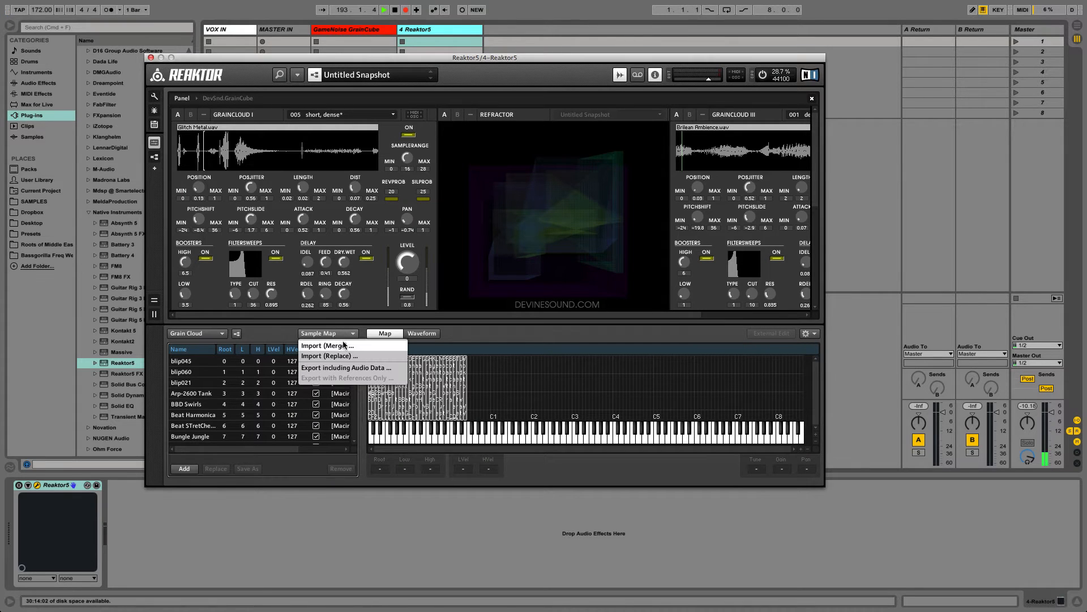
Step: Import the Game Noise map as a replacement, then select samples BassLINE1 through VinylNoise
click(329, 356)
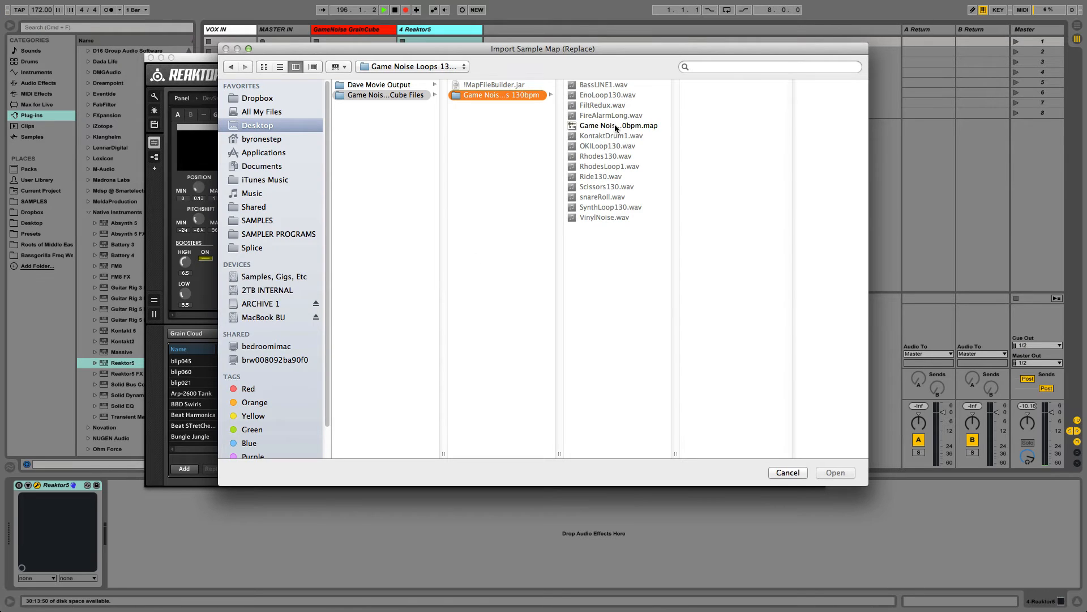
click(618, 126)
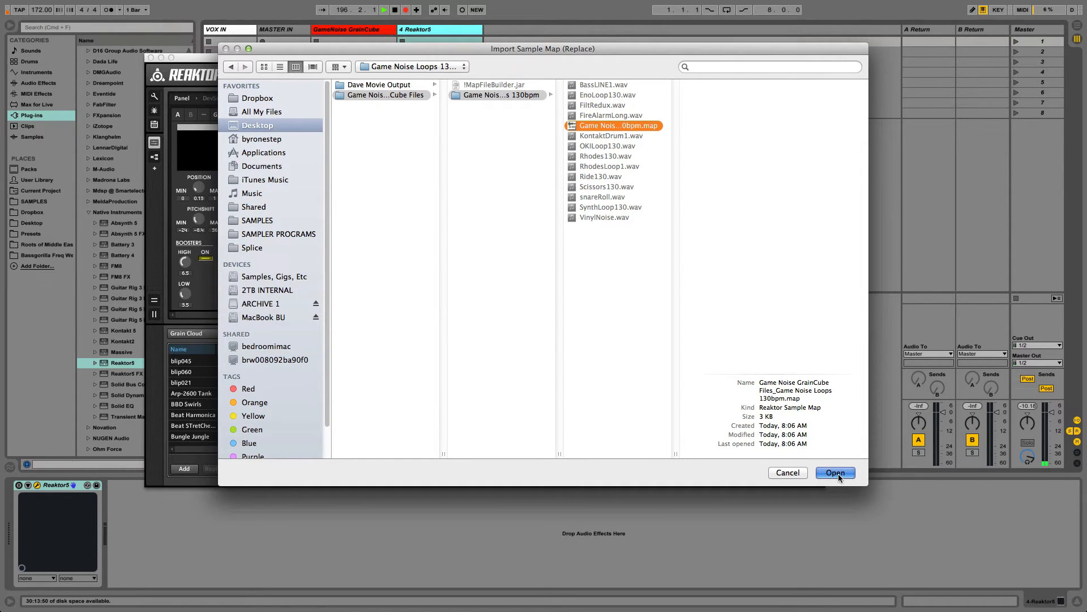
click(834, 472)
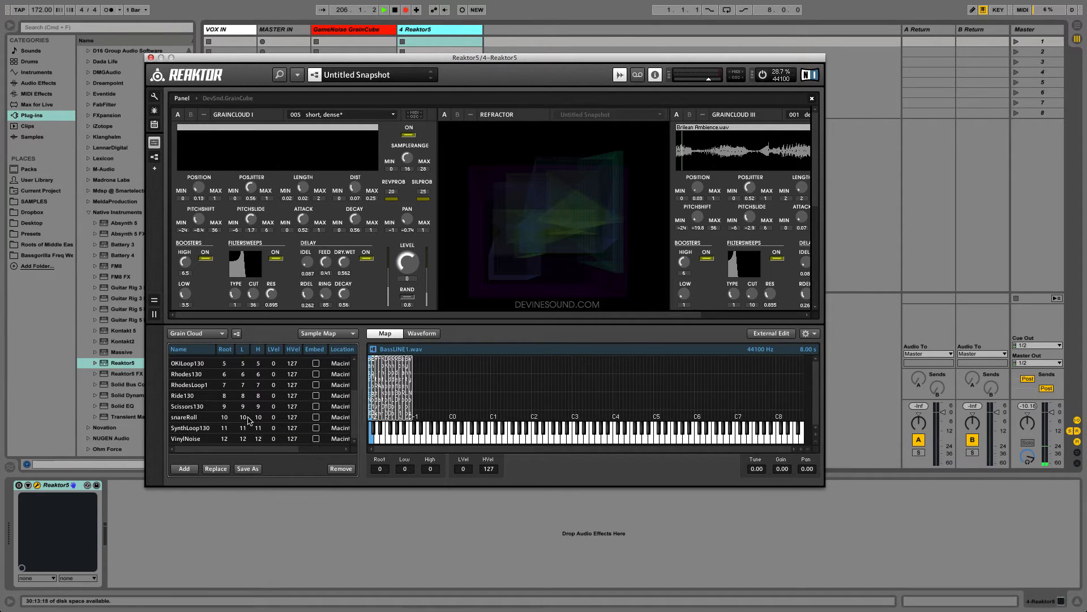
click(188, 439)
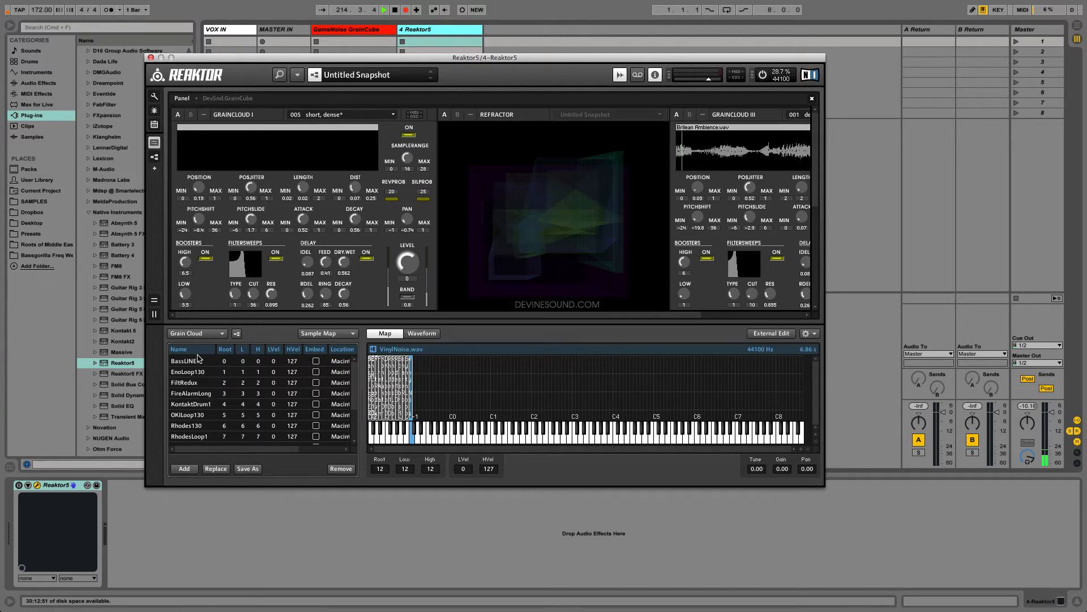
click(183, 361)
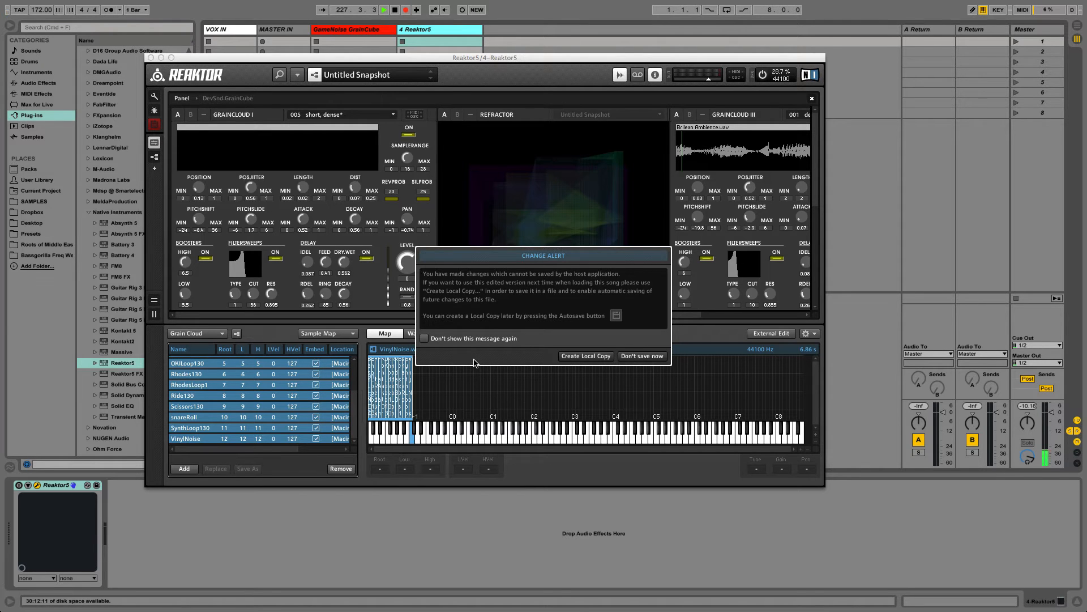
mouse_move(327, 286)
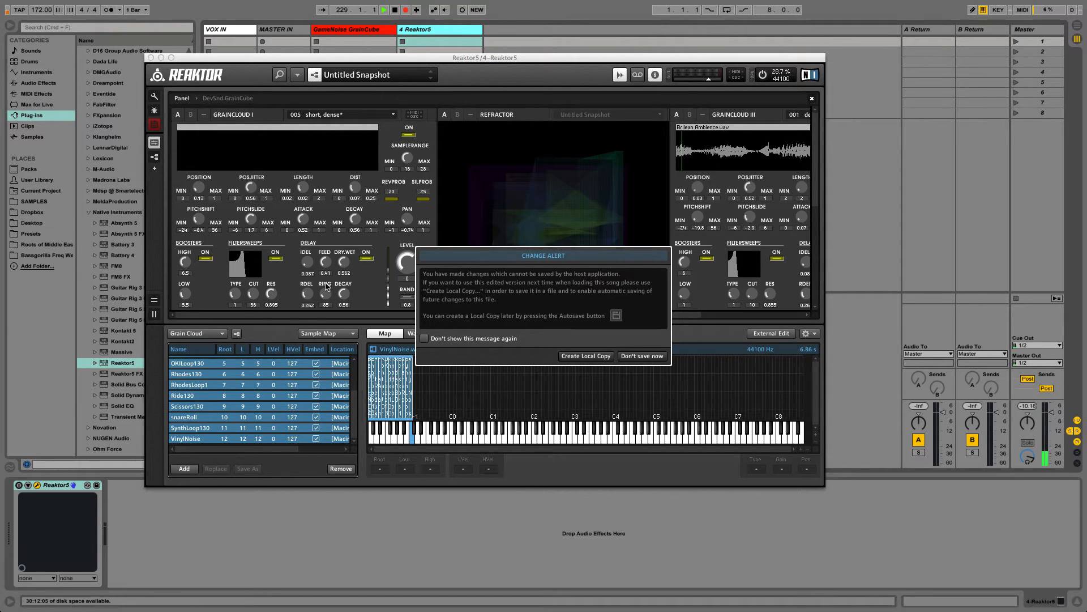
mouse_move(330, 222)
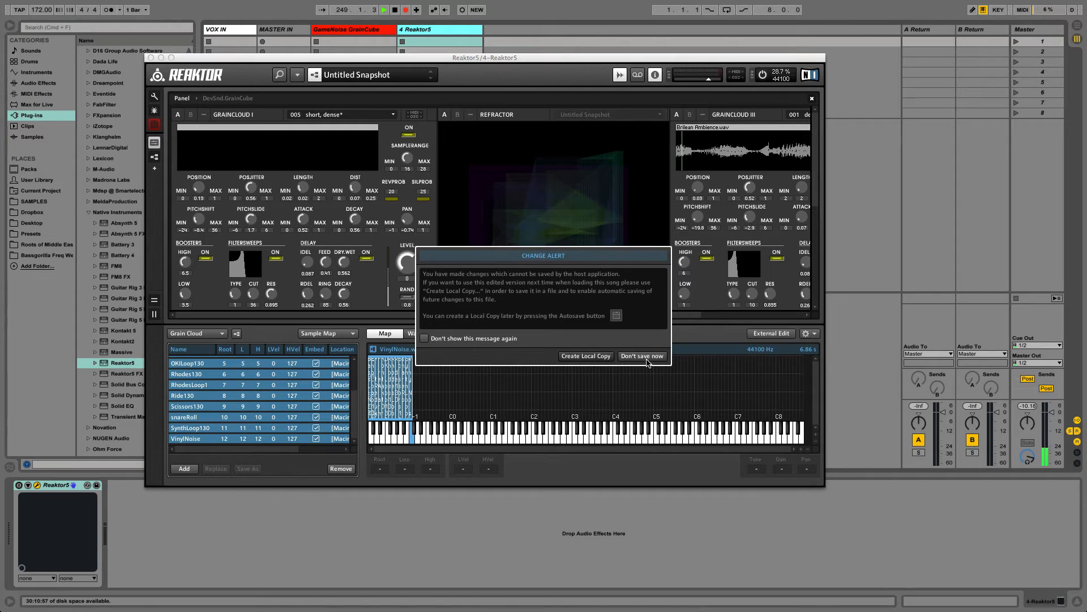
Step: Choose 'Don't save now' in the Change Alert dialog
click(640, 356)
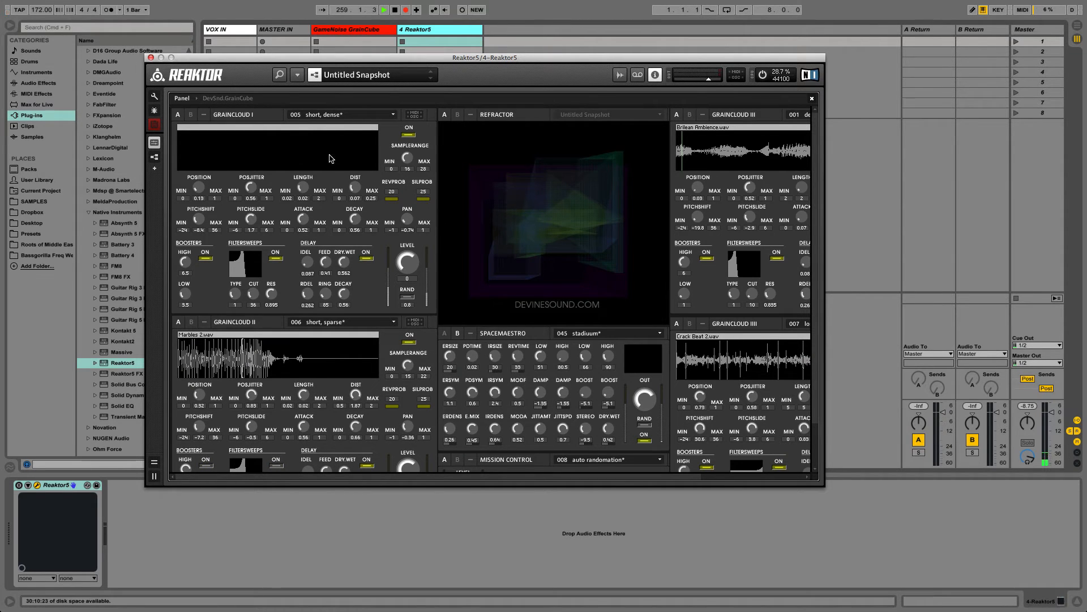
mouse_move(237, 116)
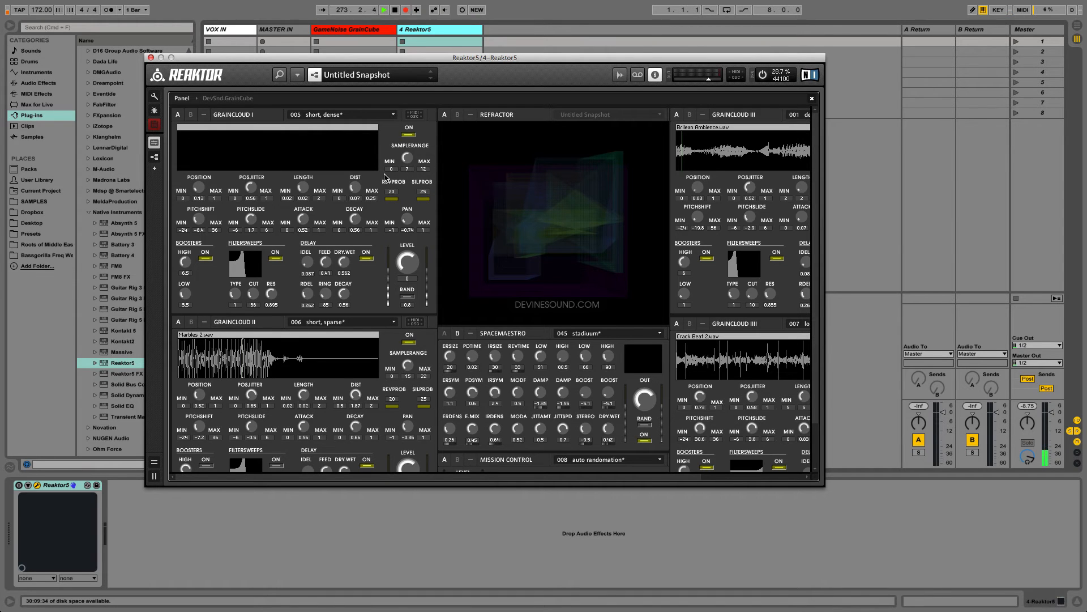
mouse_move(426, 175)
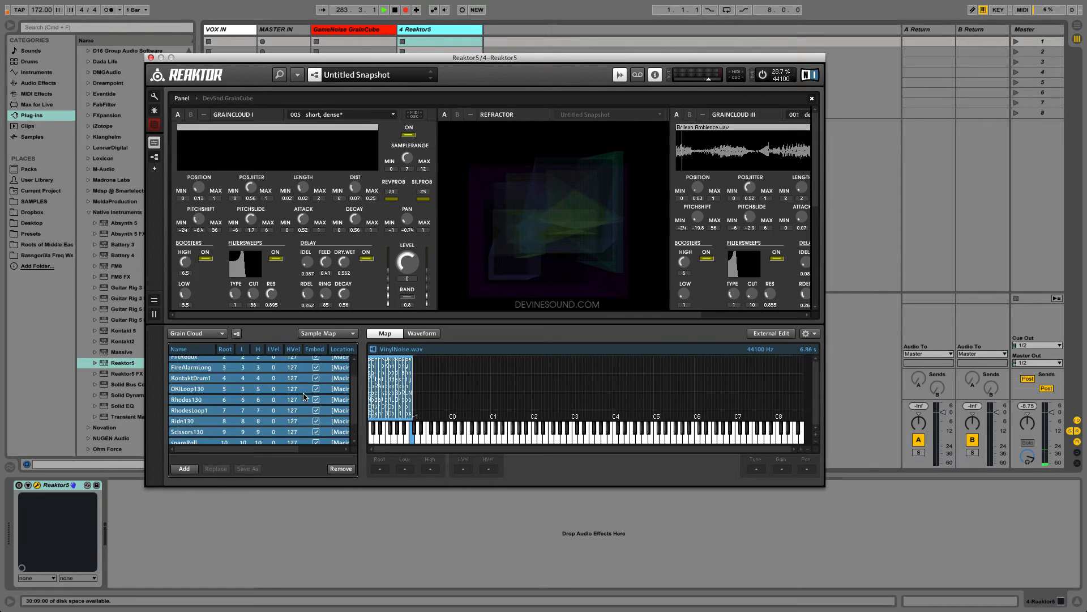
Step: Check the root and key range of BassLINE1 and VinylNoise
click(188, 360)
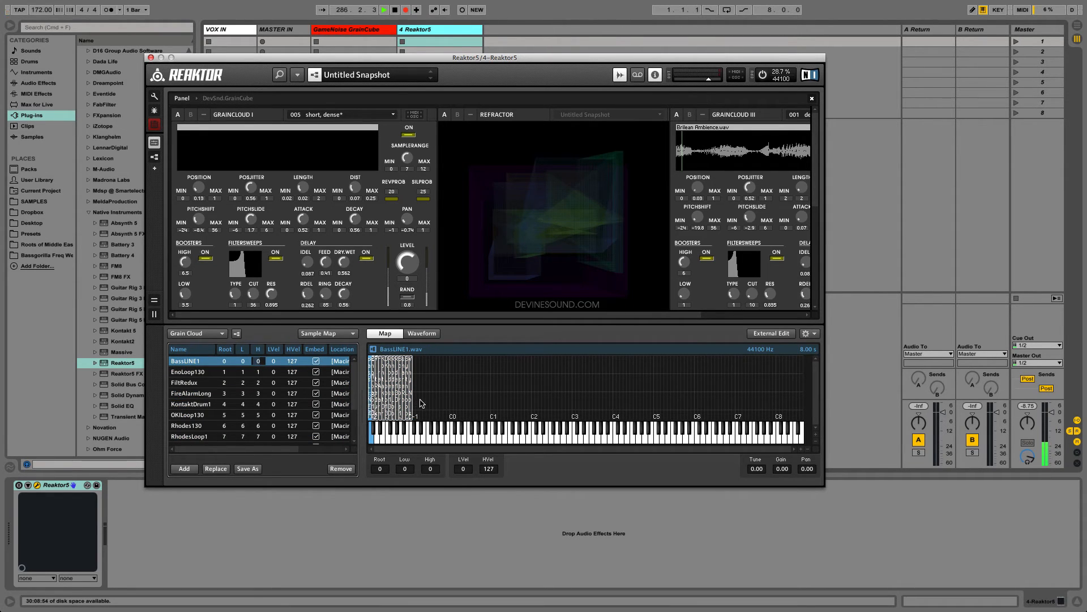
click(184, 439)
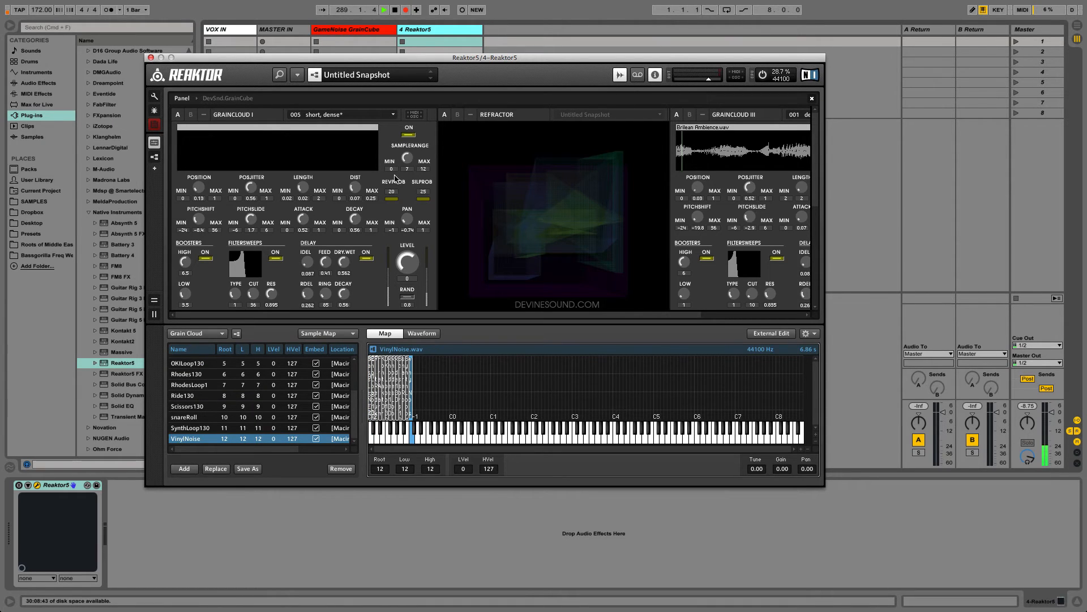
mouse_move(392, 163)
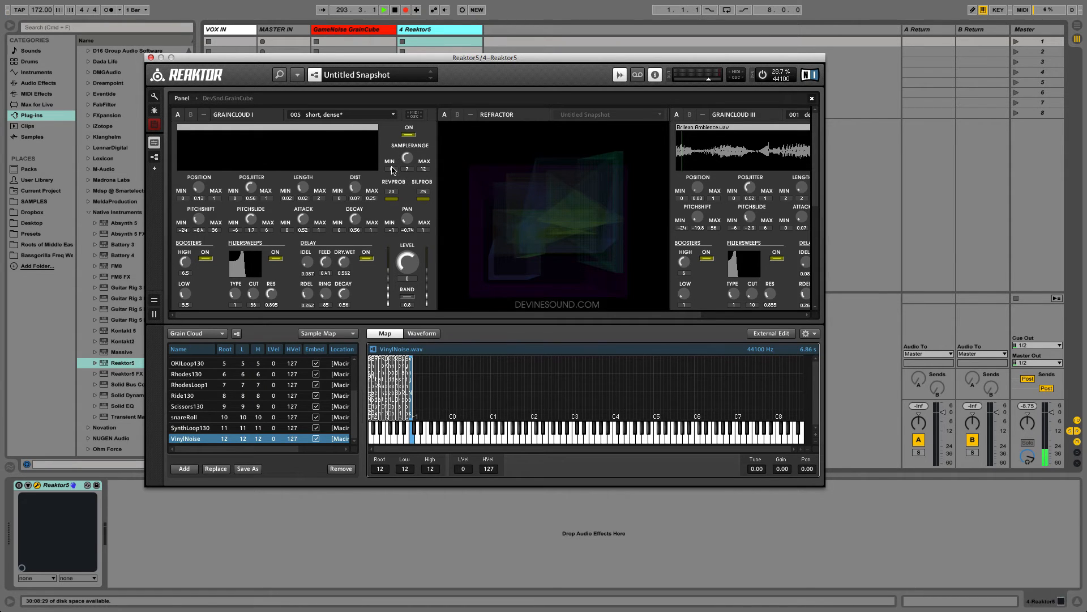
mouse_move(529, 236)
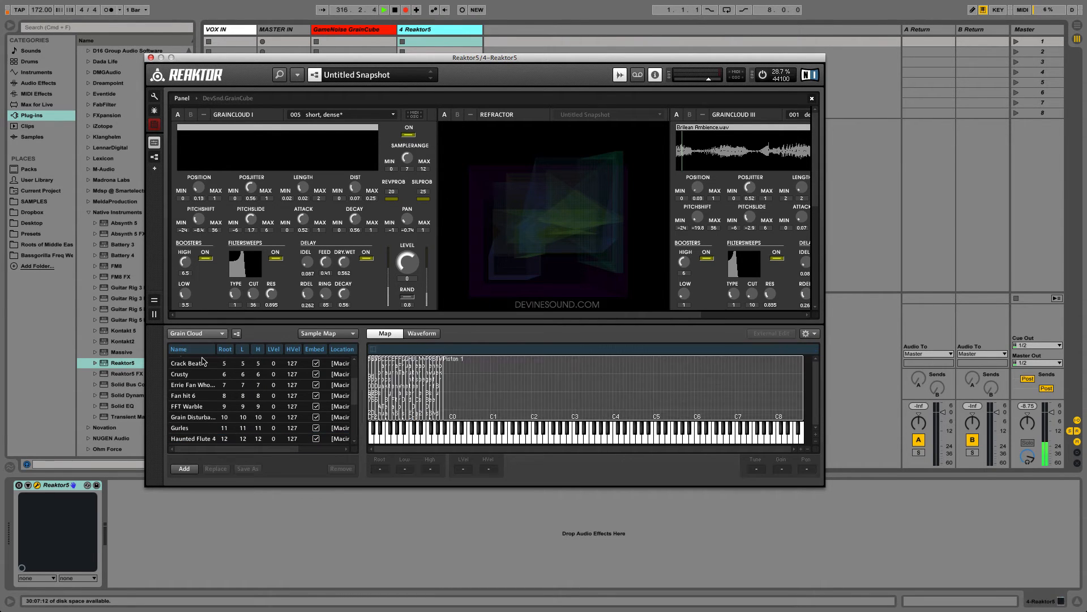
Step: Import (Replace) the Game Noise 130bpm map into the second Grain Cloud, then select the next cloud
click(327, 334)
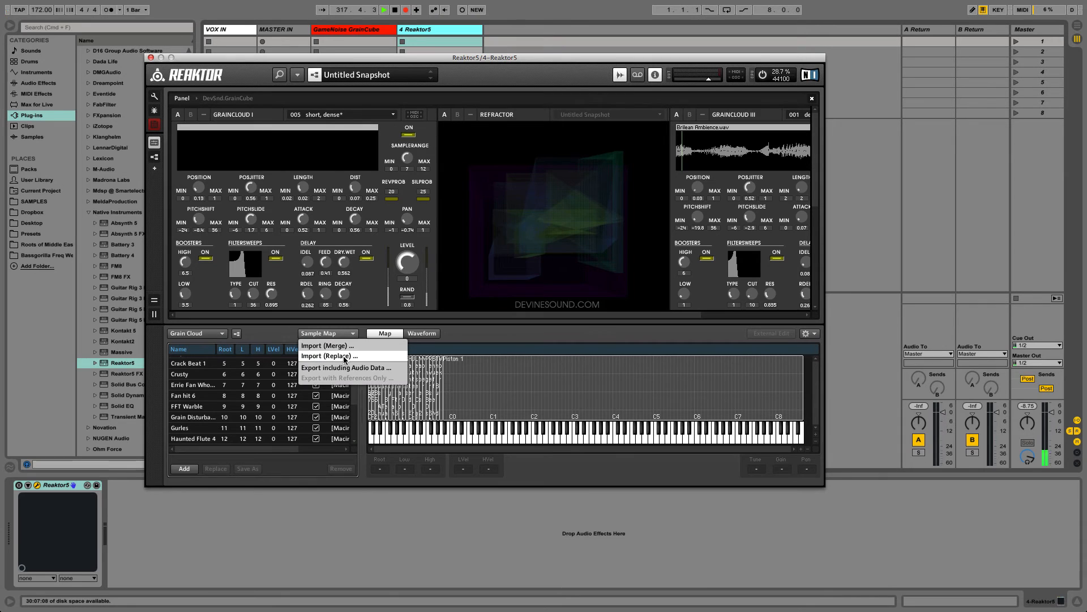
click(329, 356)
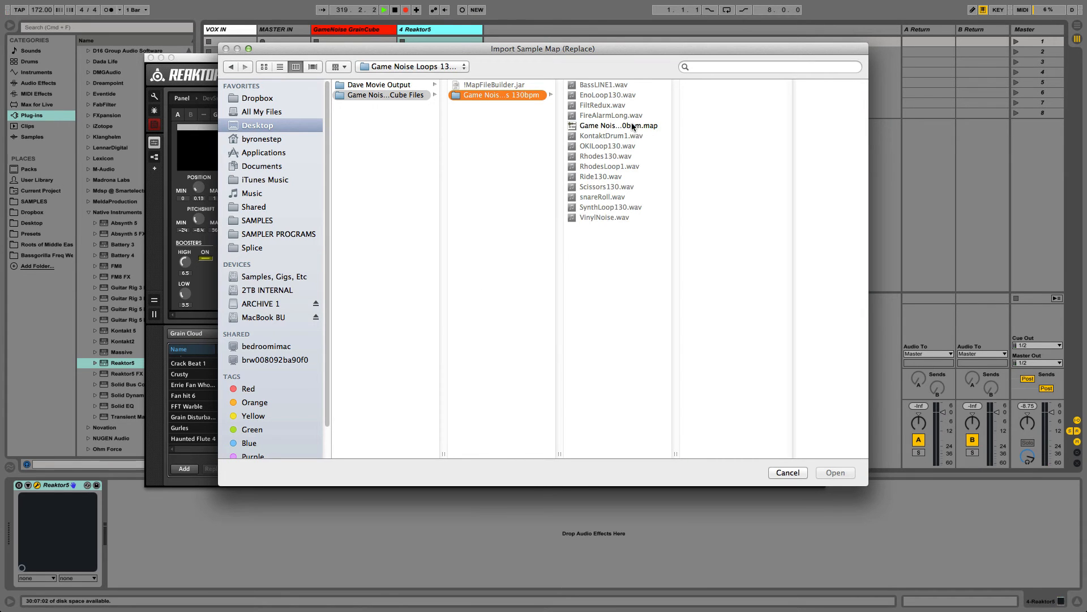
click(617, 126)
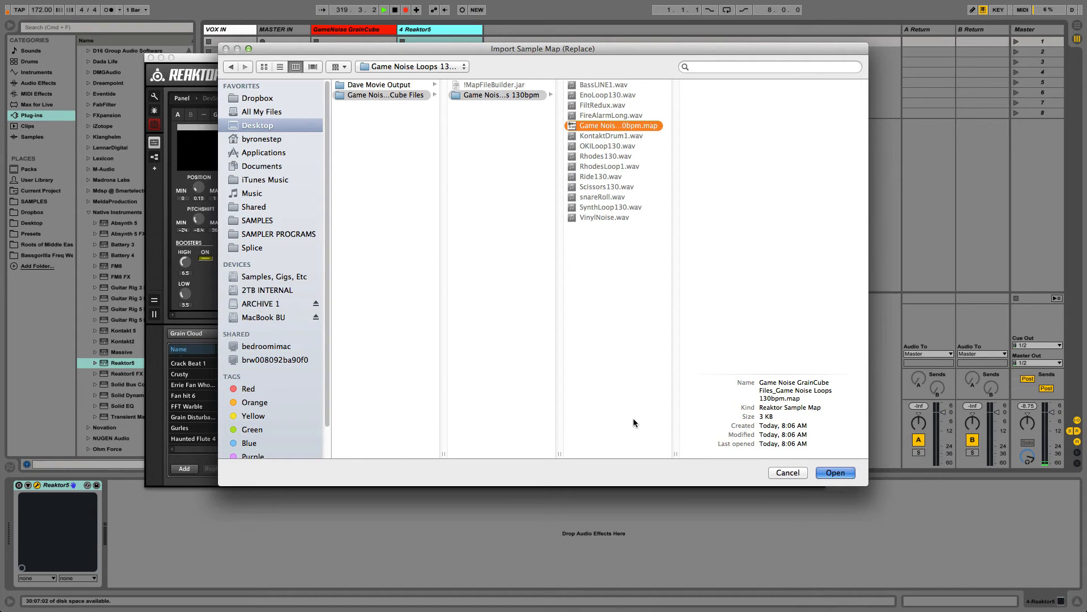
click(834, 473)
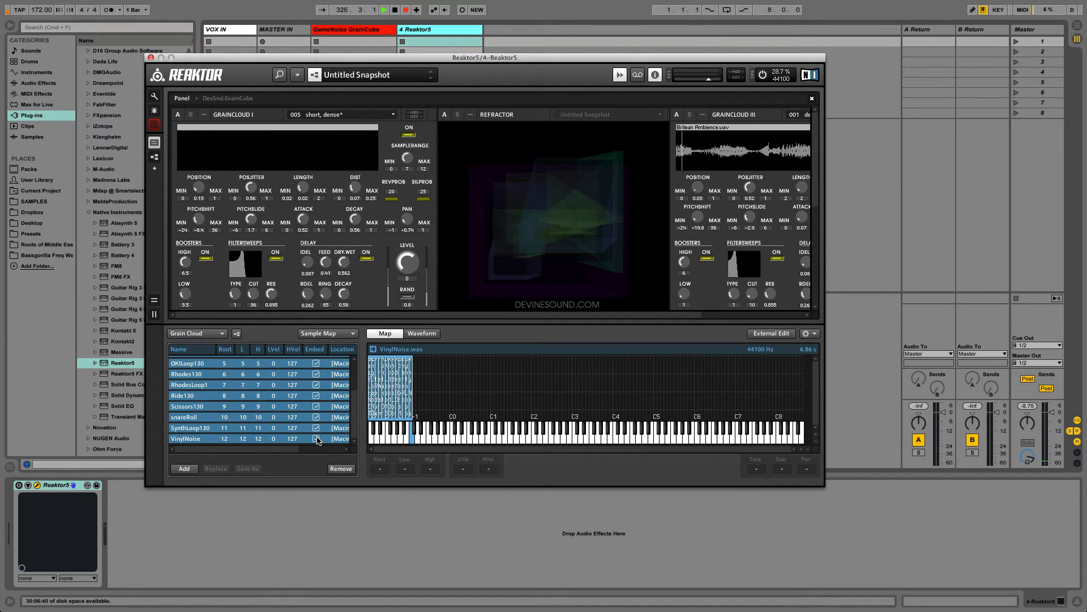
click(196, 333)
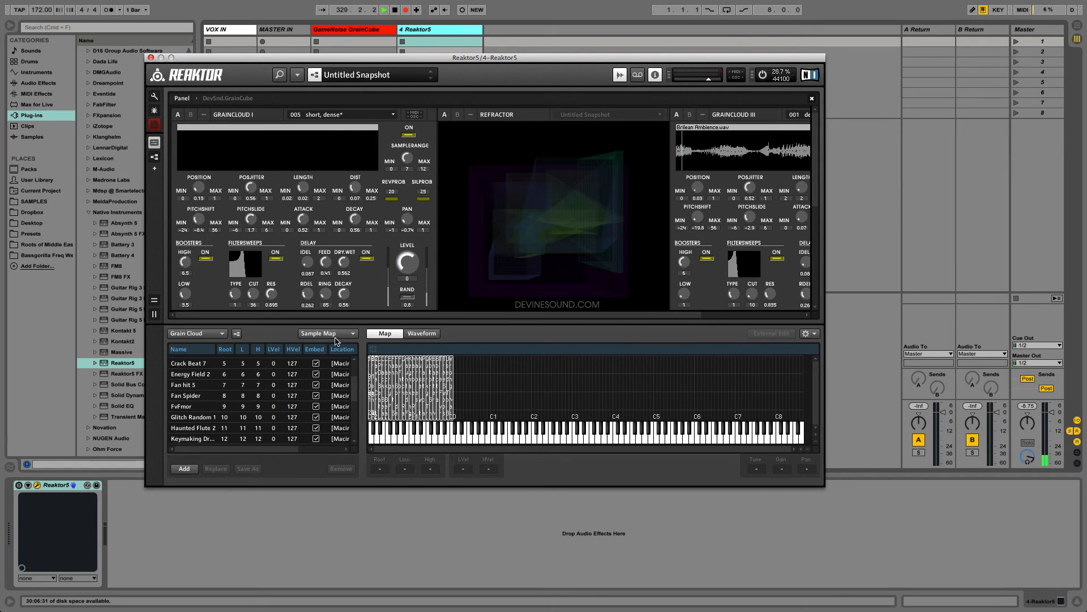
Step: Import (Replace) the Game Noise 130bpm map into the third Grain Cloud
click(326, 333)
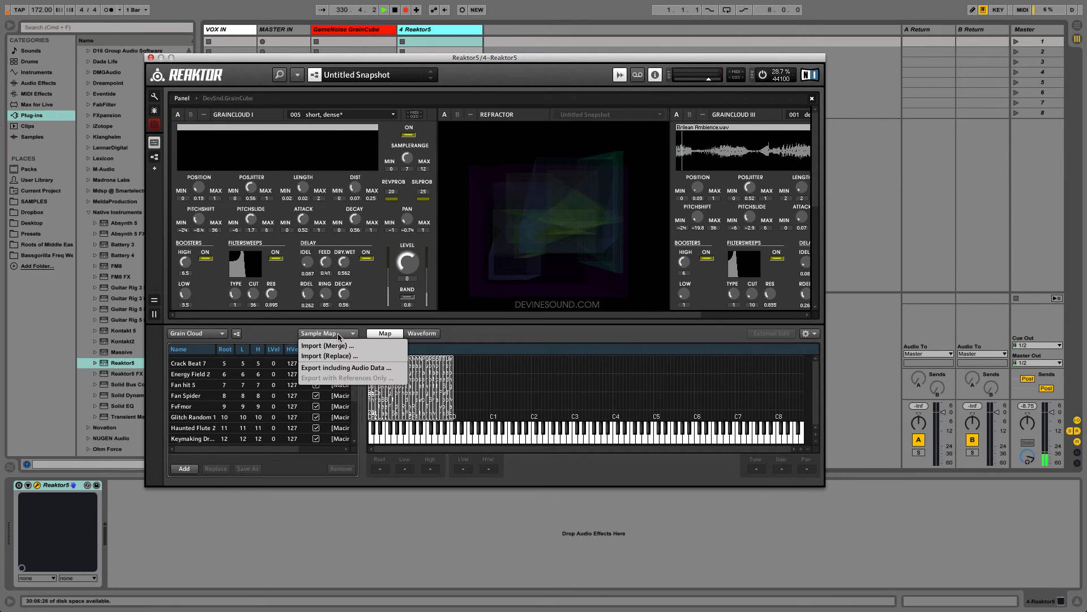
mouse_move(330, 355)
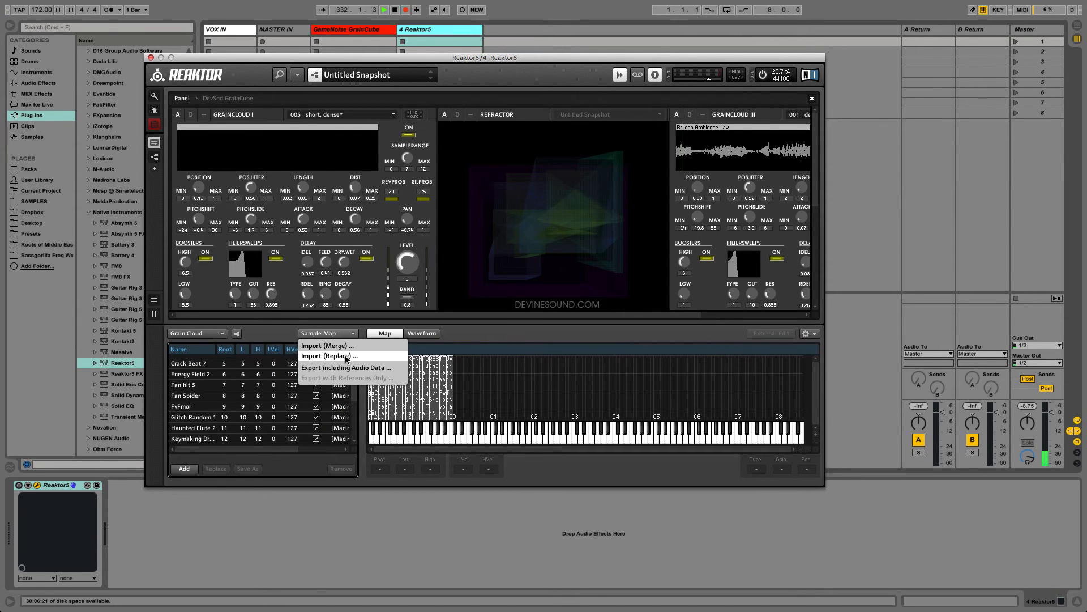
click(328, 356)
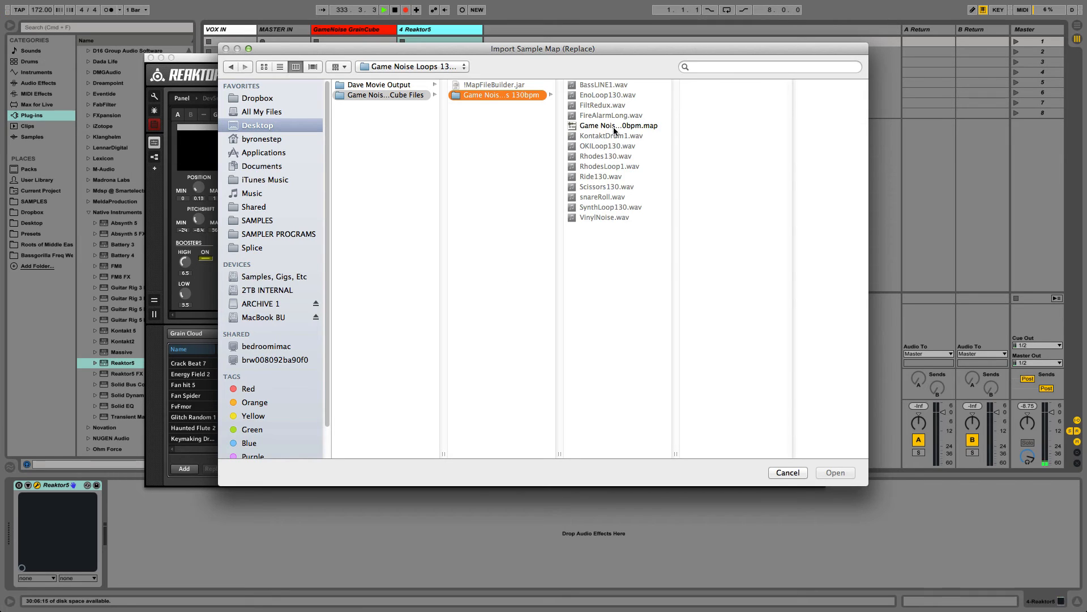
click(617, 126)
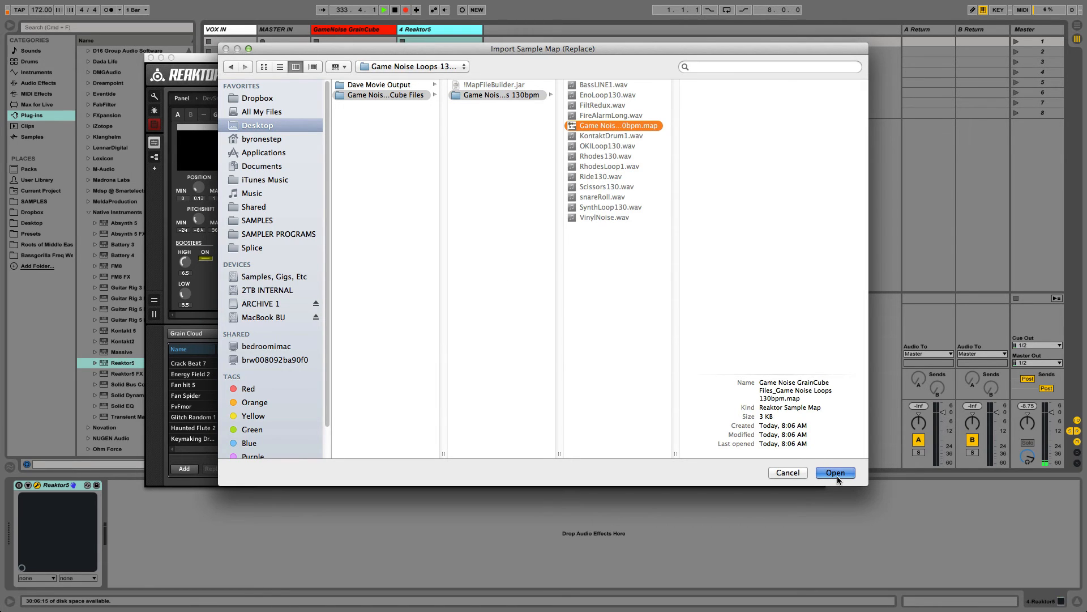
mouse_move(564, 439)
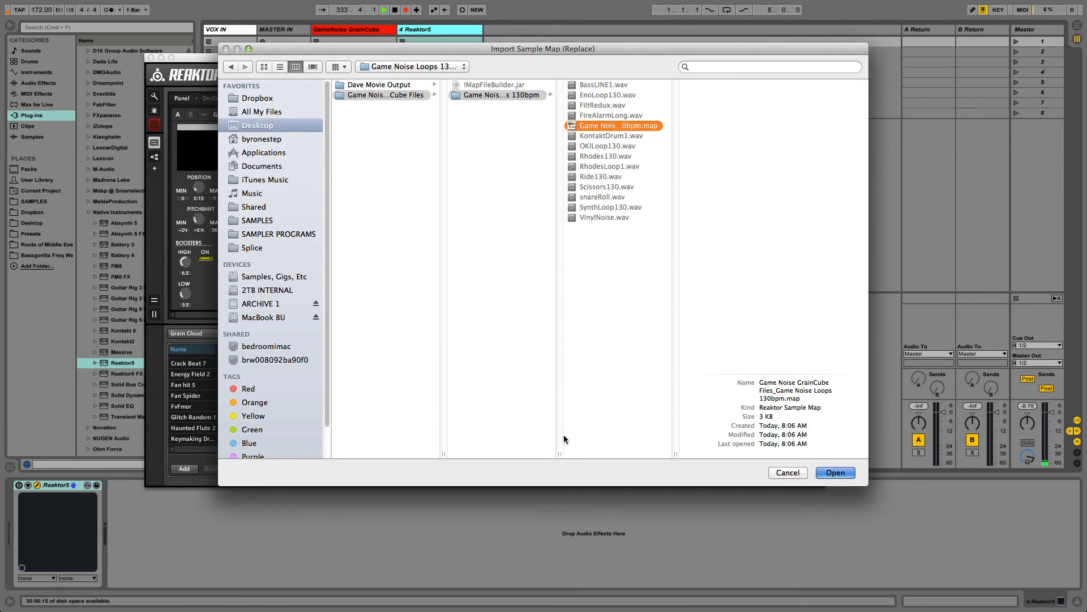
click(834, 473)
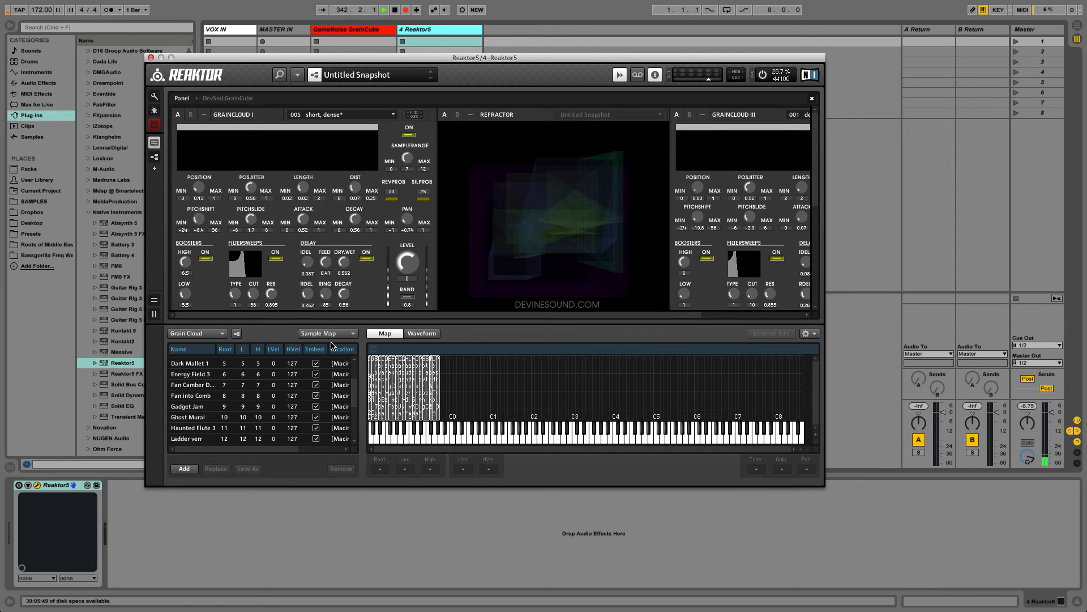
Step: Load the Game Noise Loops 130bpm .map file into the last Grain Cloud
click(327, 333)
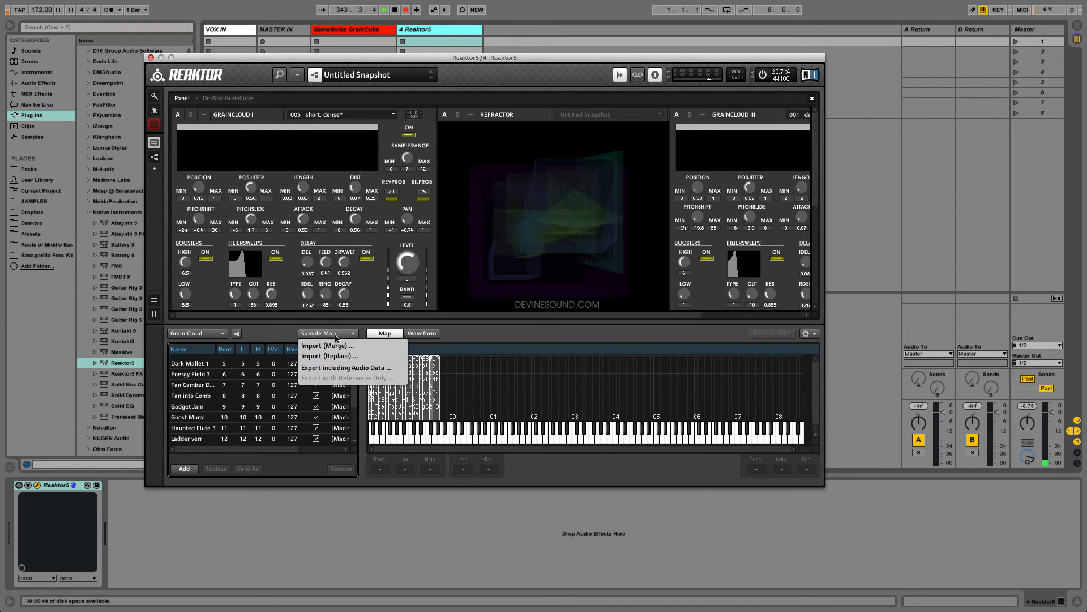
click(329, 356)
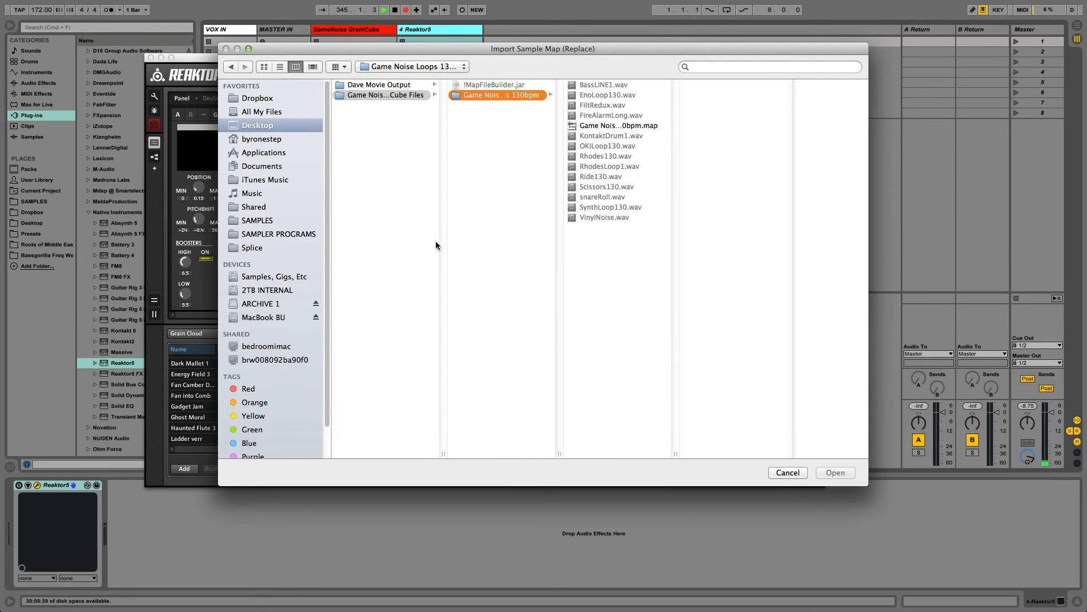
click(617, 126)
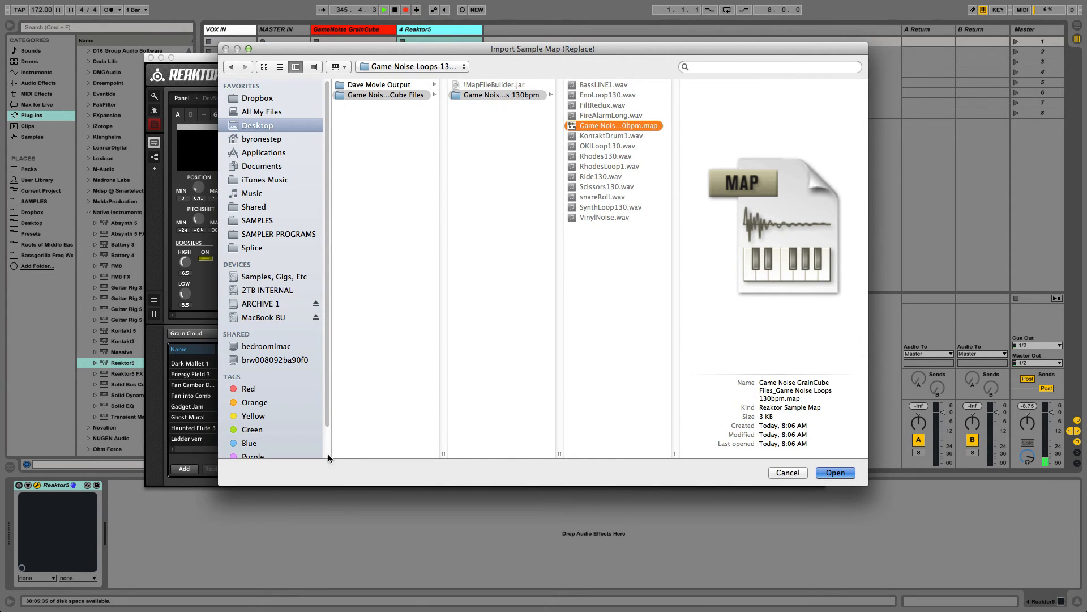
click(835, 472)
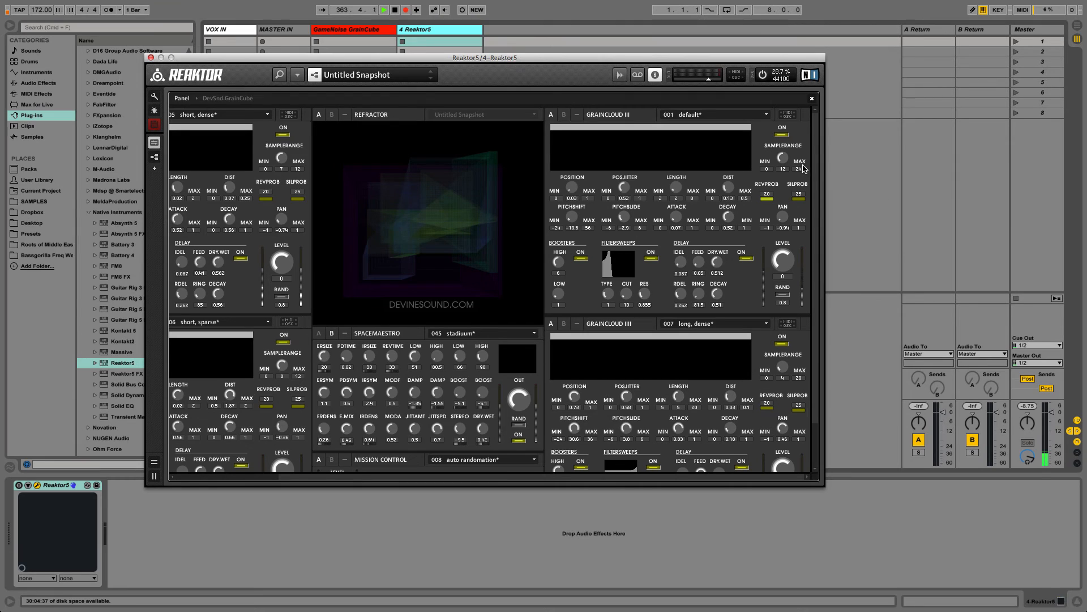
Step: Raise Grain Cloud III's SAMPLERANGE MAX knob to widen its sample range
drag(801, 168, 801, 180)
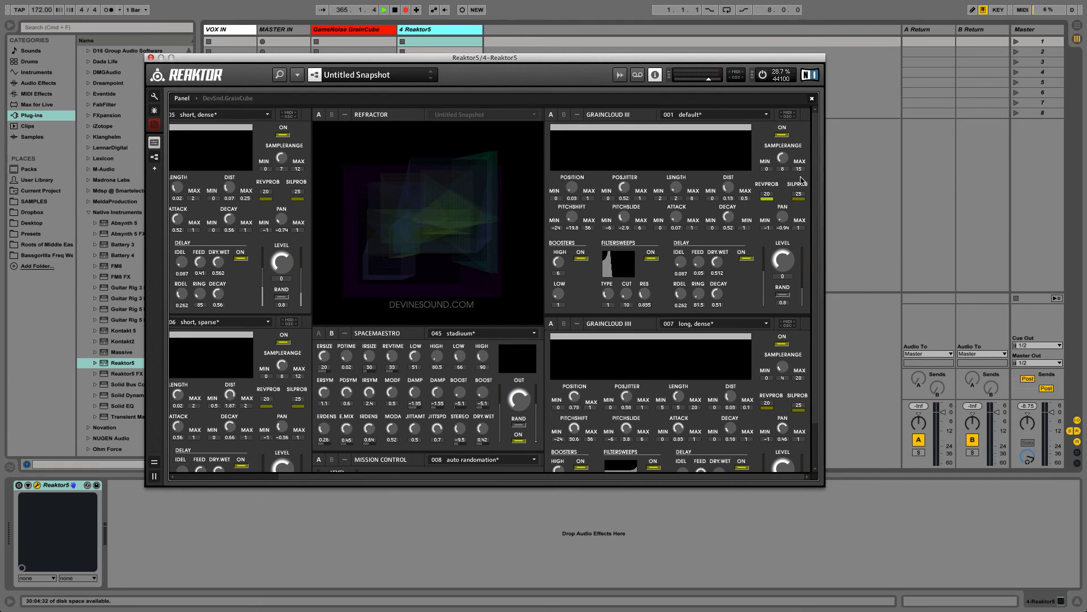
mouse_move(803, 367)
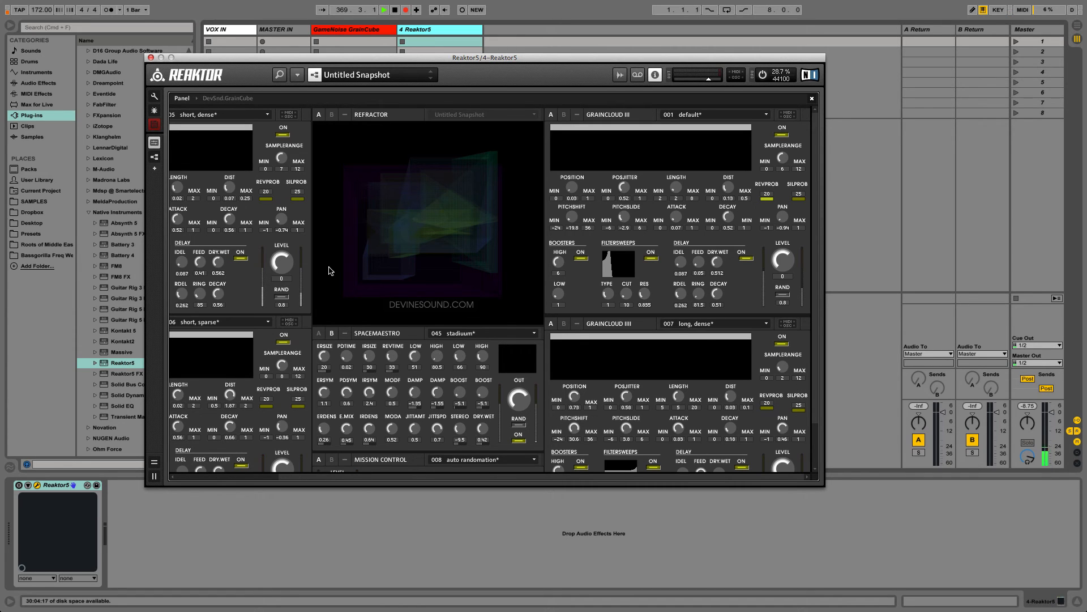
mouse_move(288, 488)
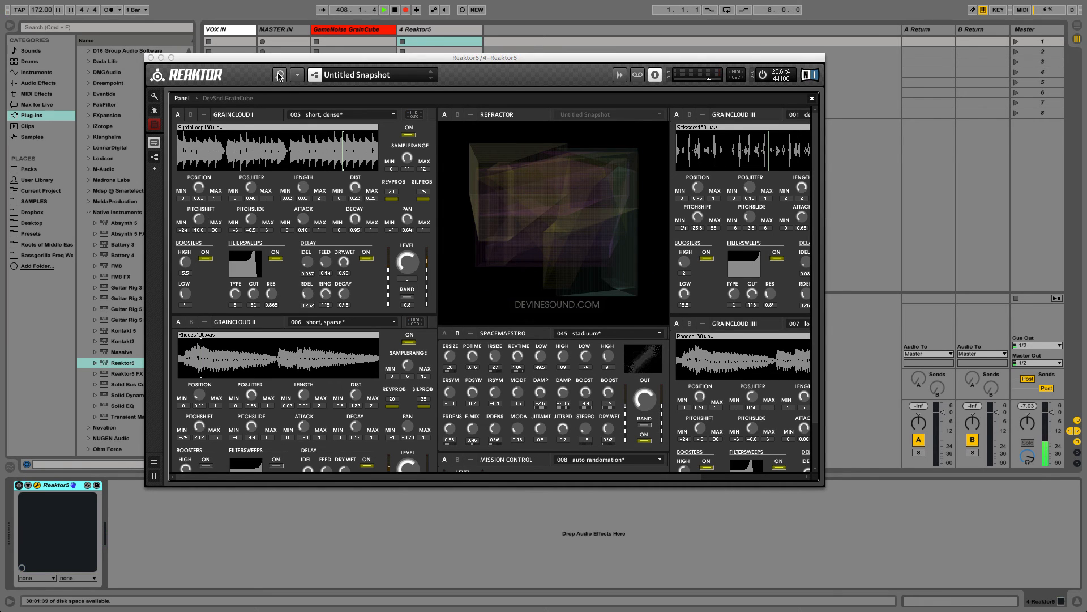
Step: Clear the snapshot bank with Edit > Init Bank in the Snapshots panel
click(280, 74)
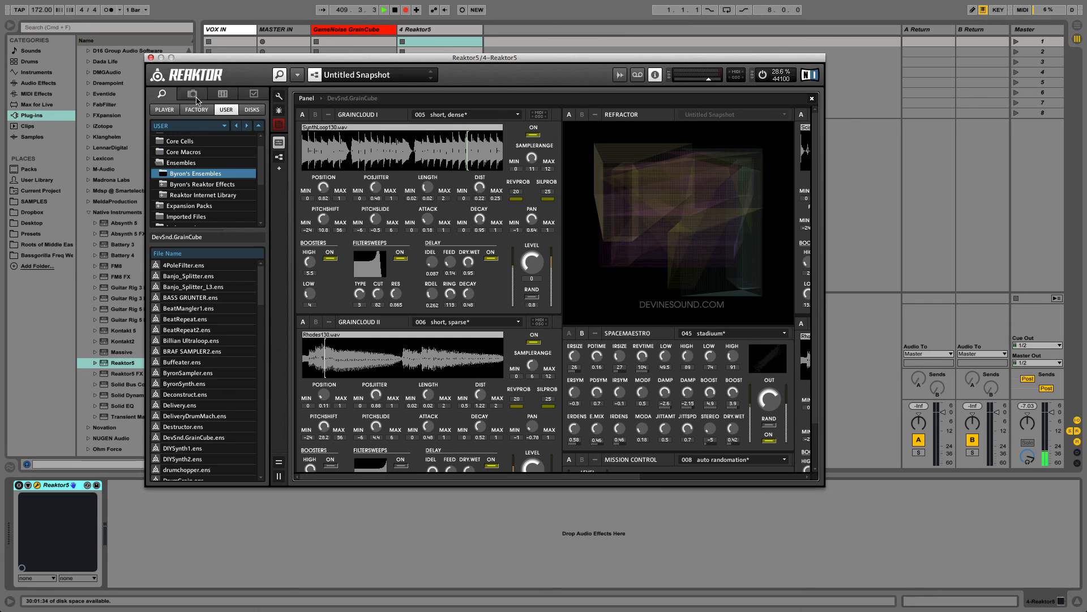
click(194, 93)
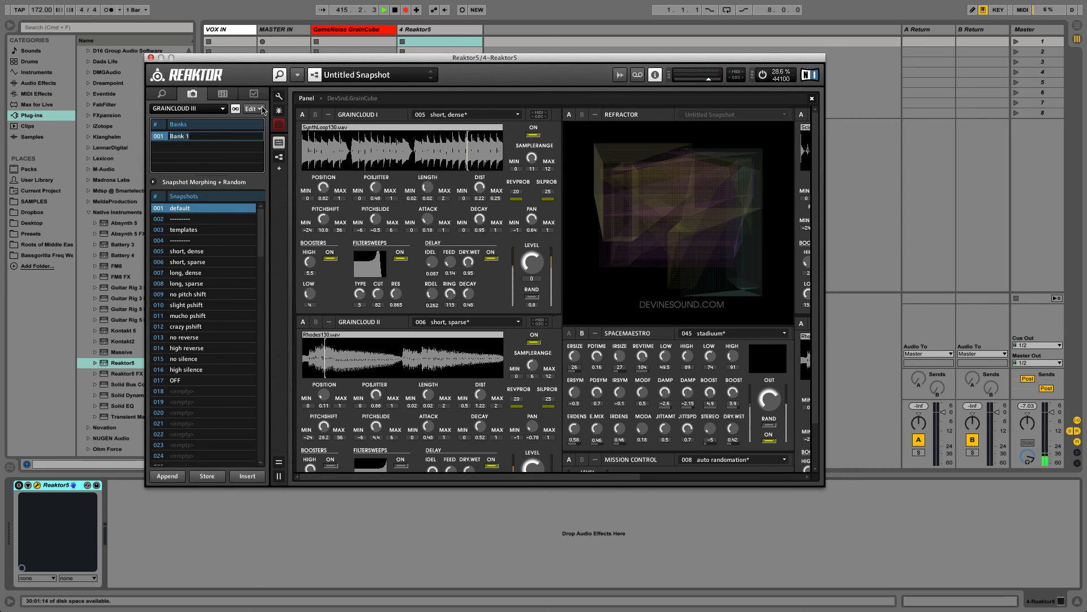
click(253, 108)
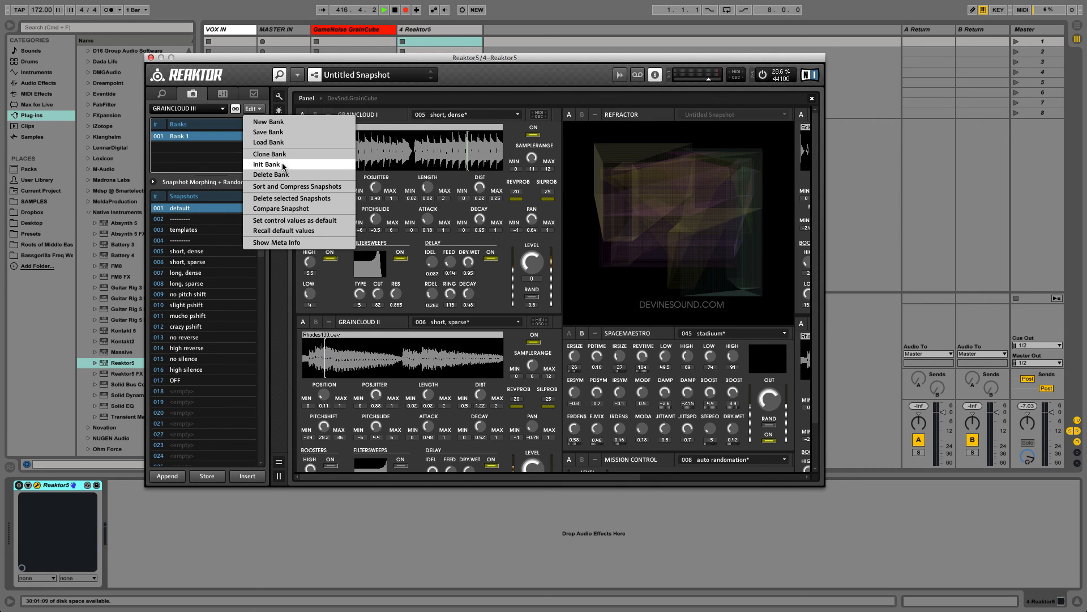
click(266, 165)
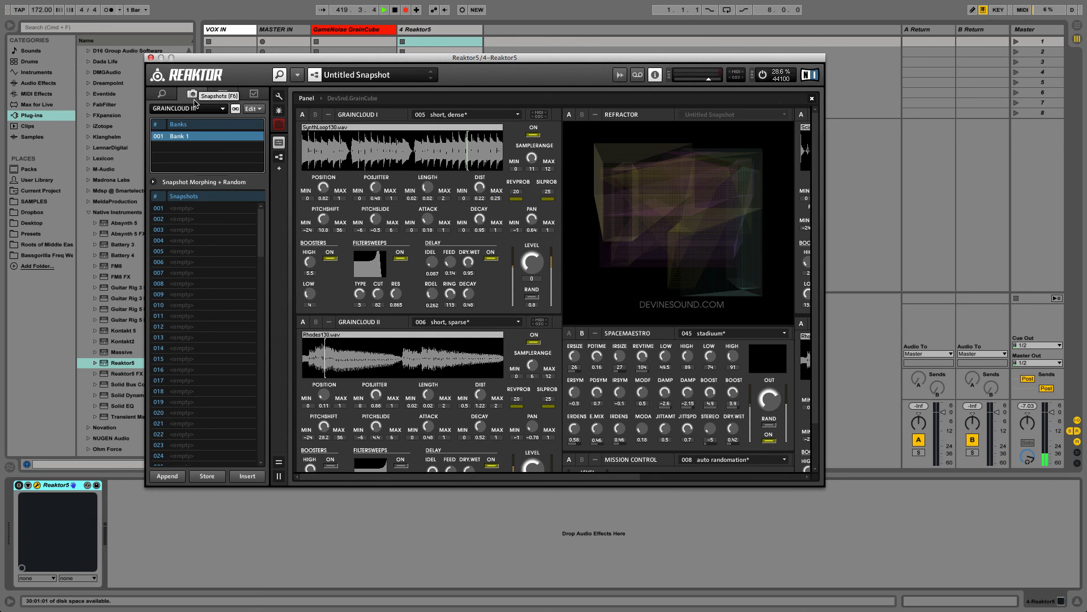
click(251, 108)
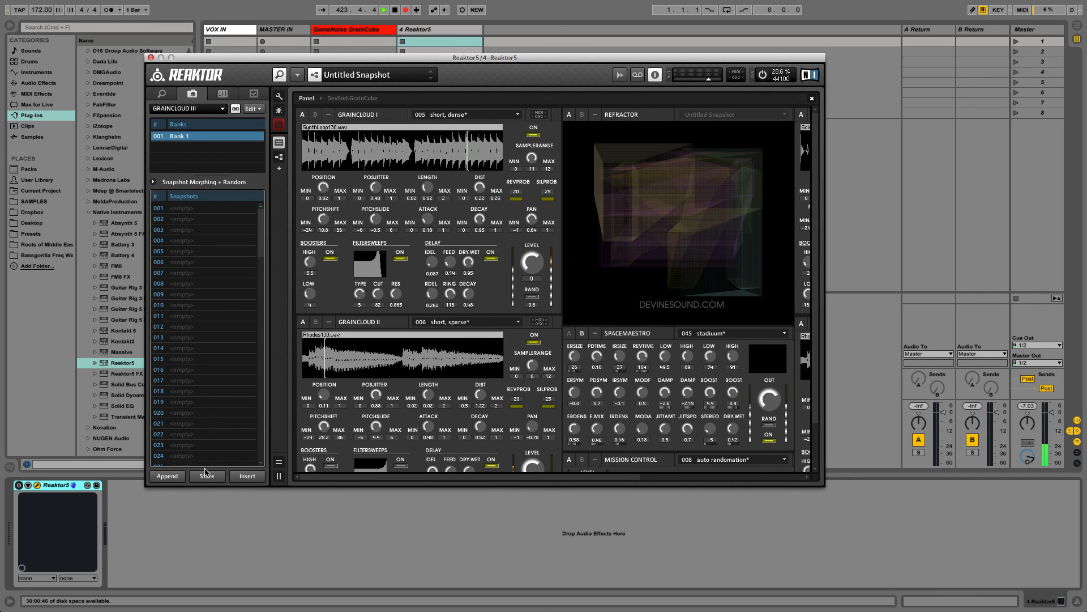
Step: Store the current sound as a snapshot named 'gamenoise'
click(206, 475)
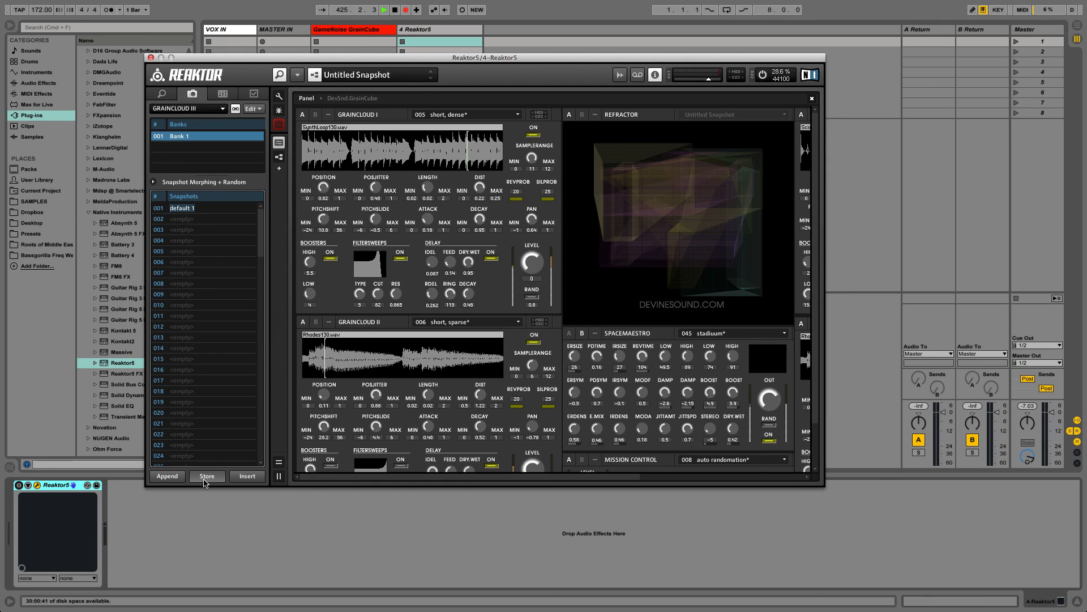
text(gamenoise)
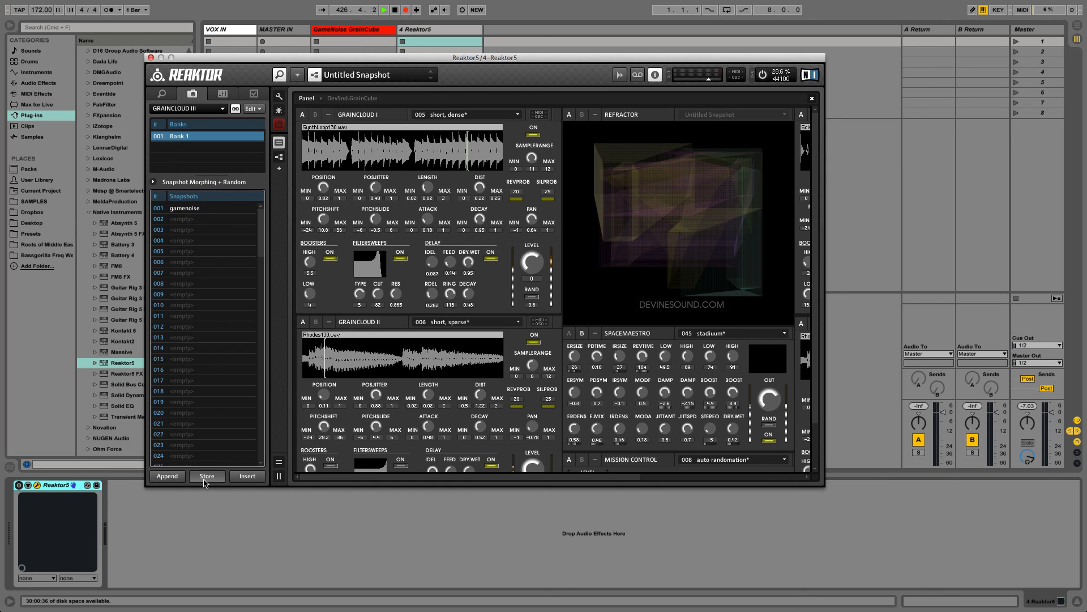
click(206, 476)
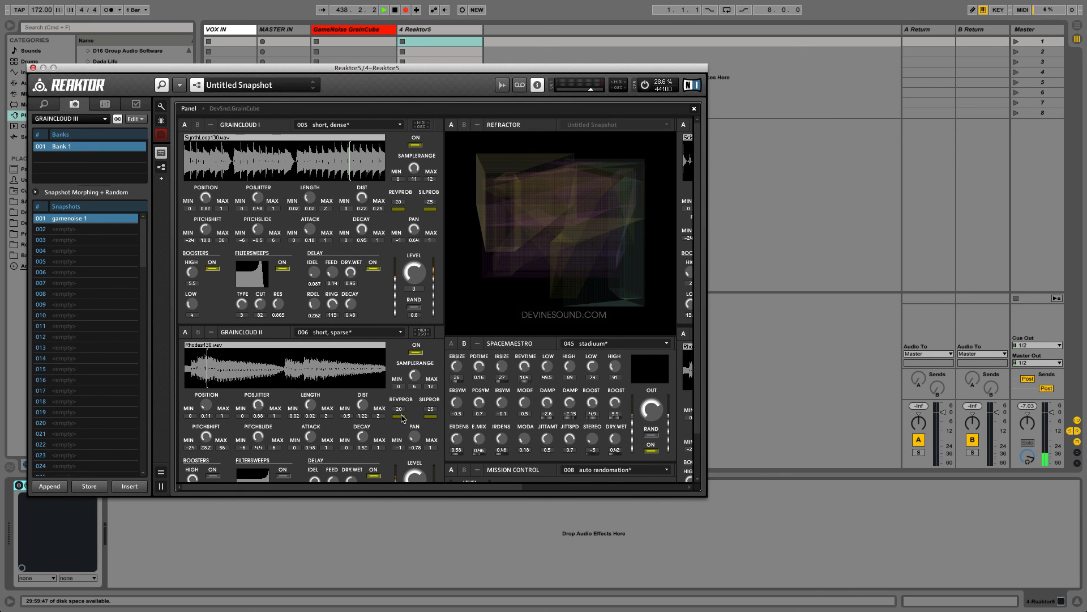
mouse_move(458, 76)
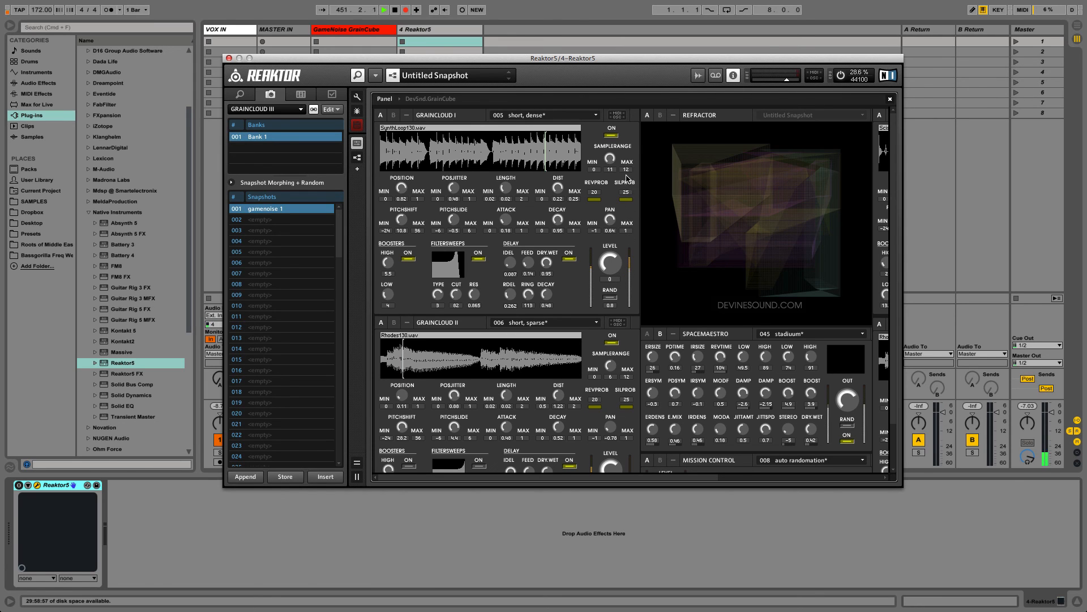
mouse_move(610, 160)
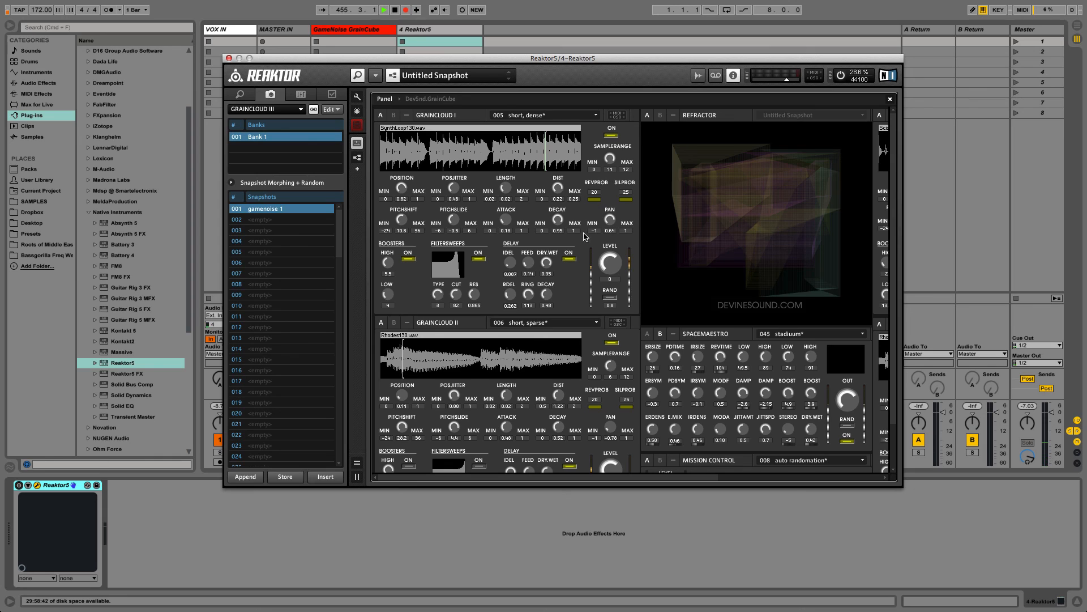
mouse_move(414, 445)
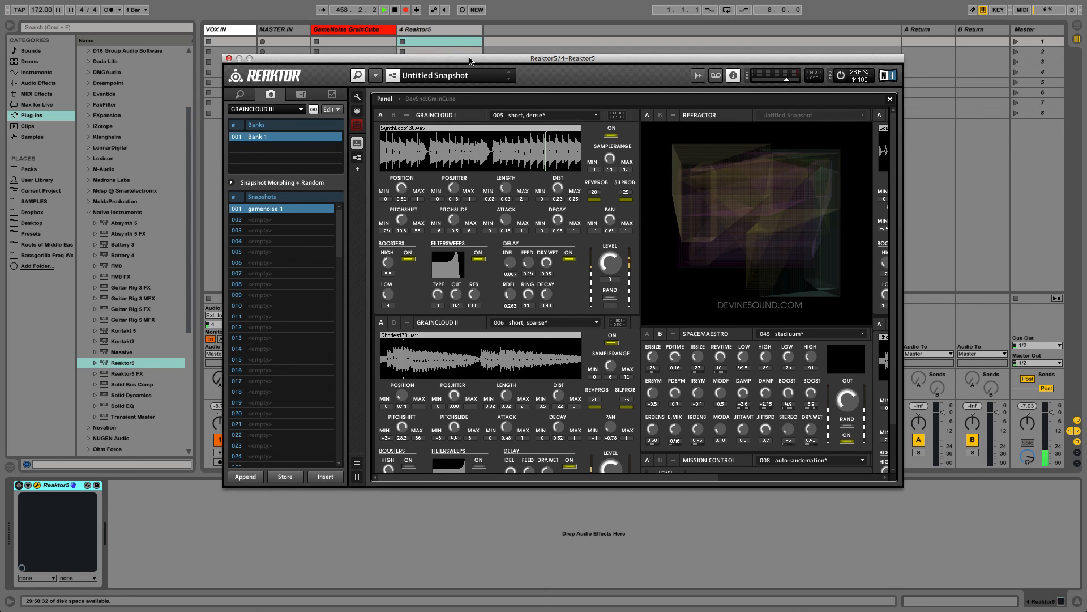
drag(563, 58, 451, 53)
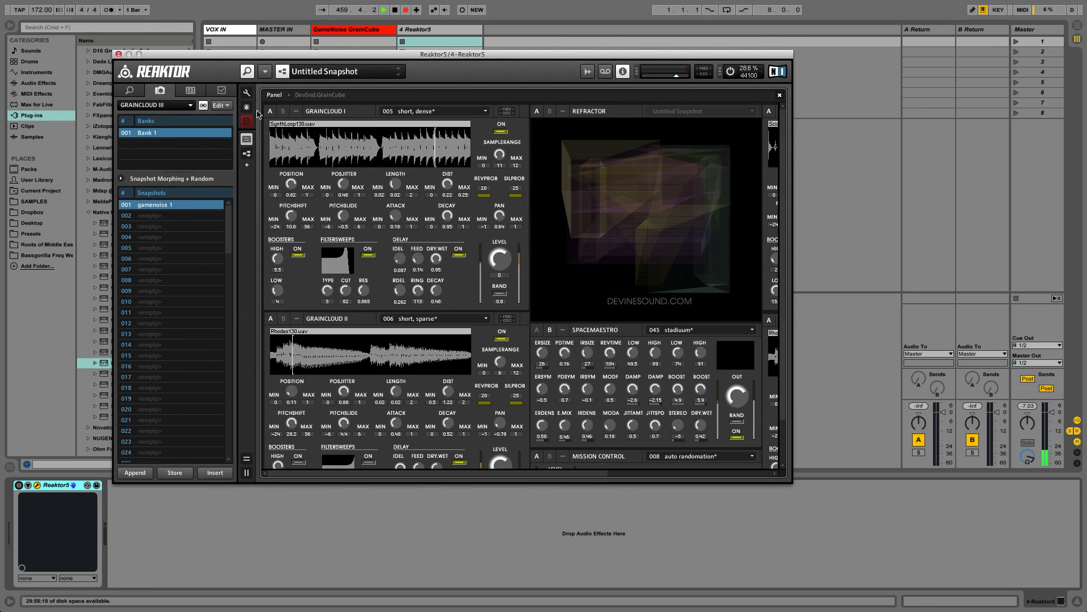
Step: Start Save Ensemble As and type the new name 'Game No'
click(265, 71)
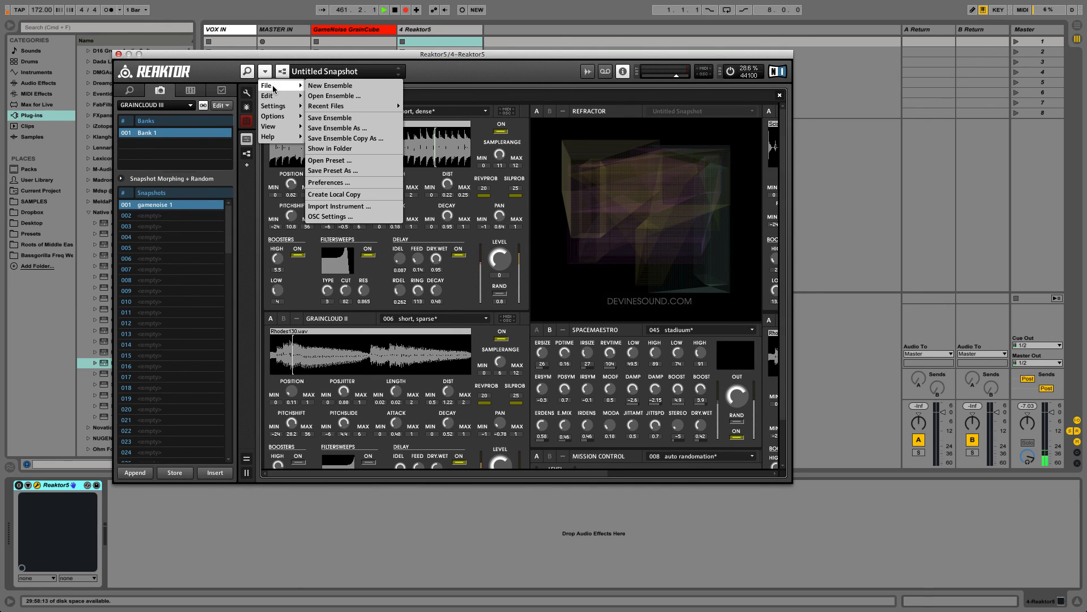
click(338, 127)
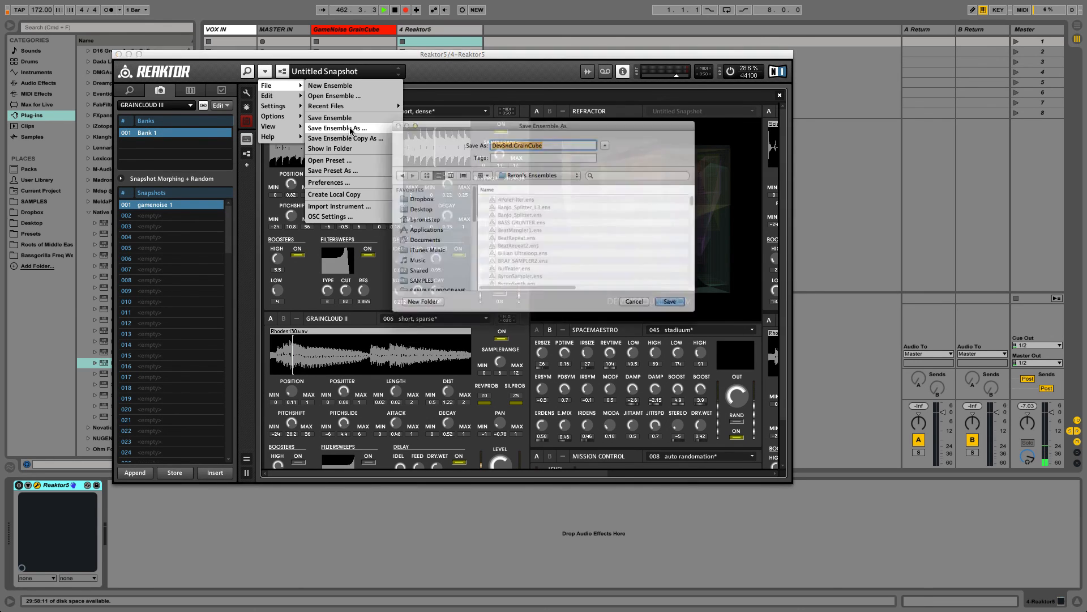
click(337, 128)
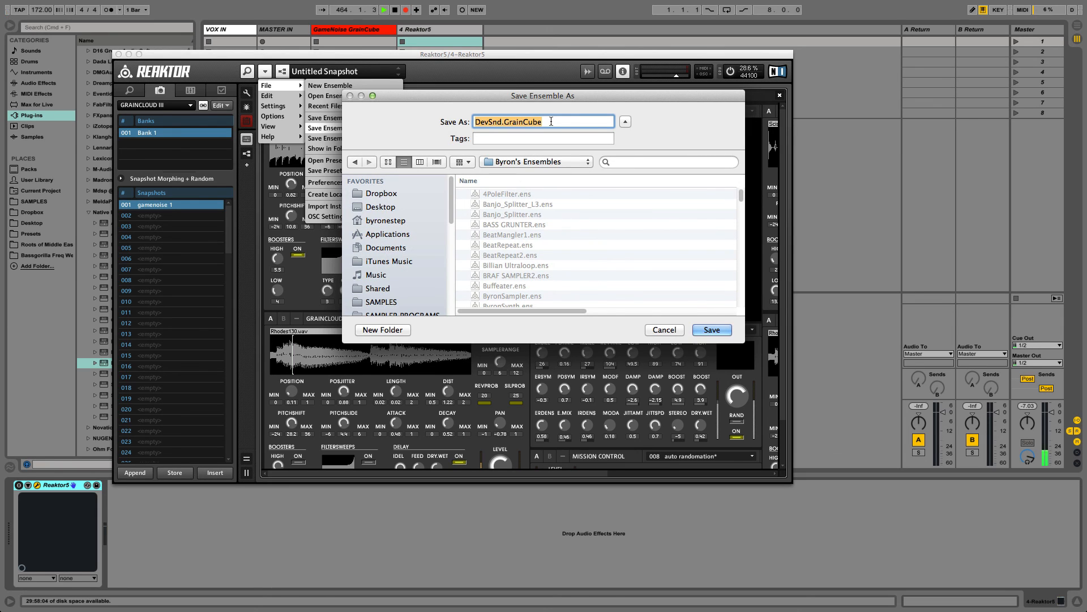
text(Game No)
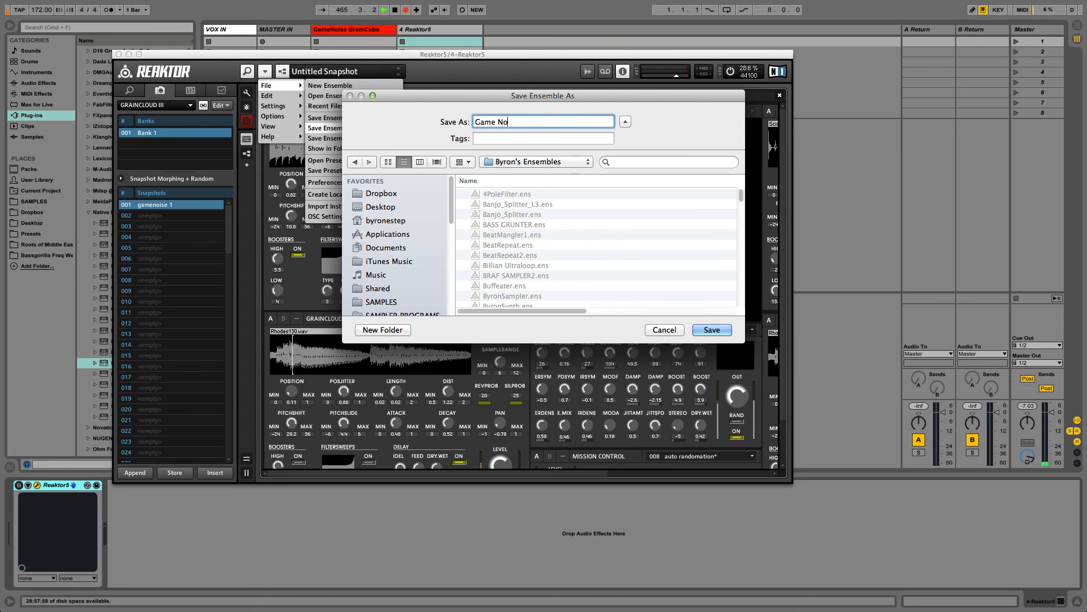